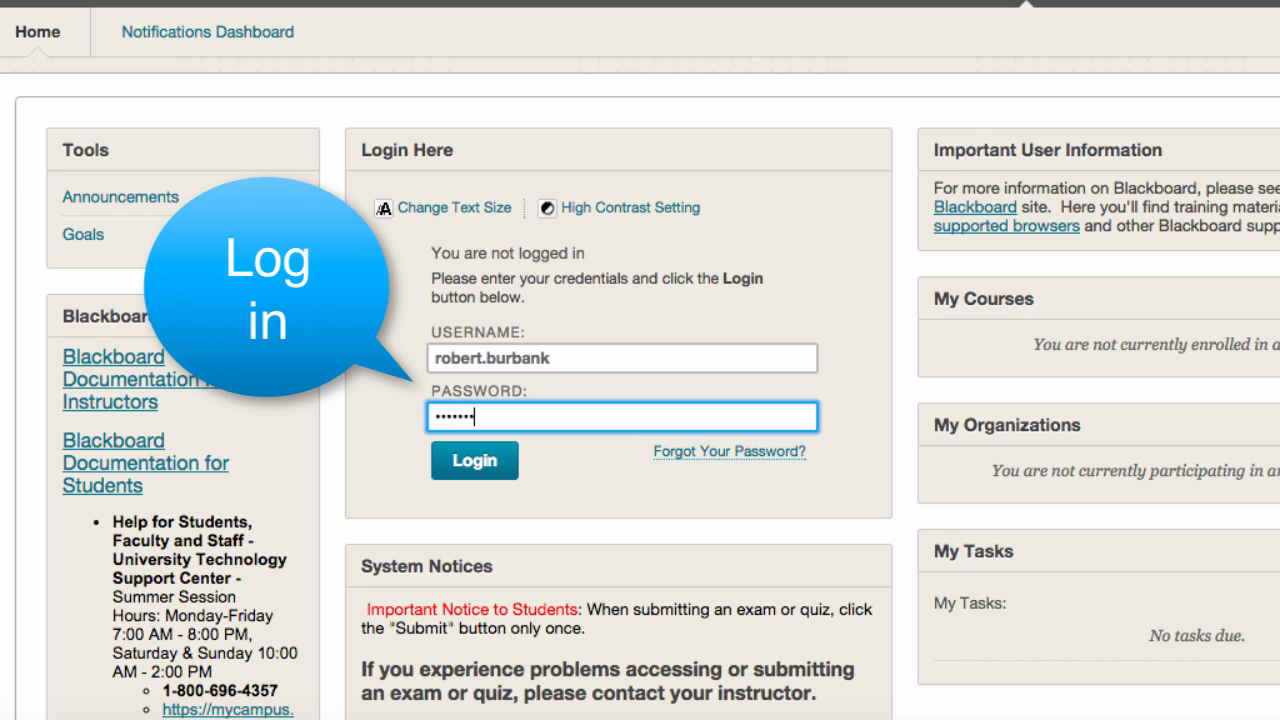
# Step: Sign in, read the NAC100 'Welcome to Class!' announcement, then return to the home page
pyautogui.click(474, 460)
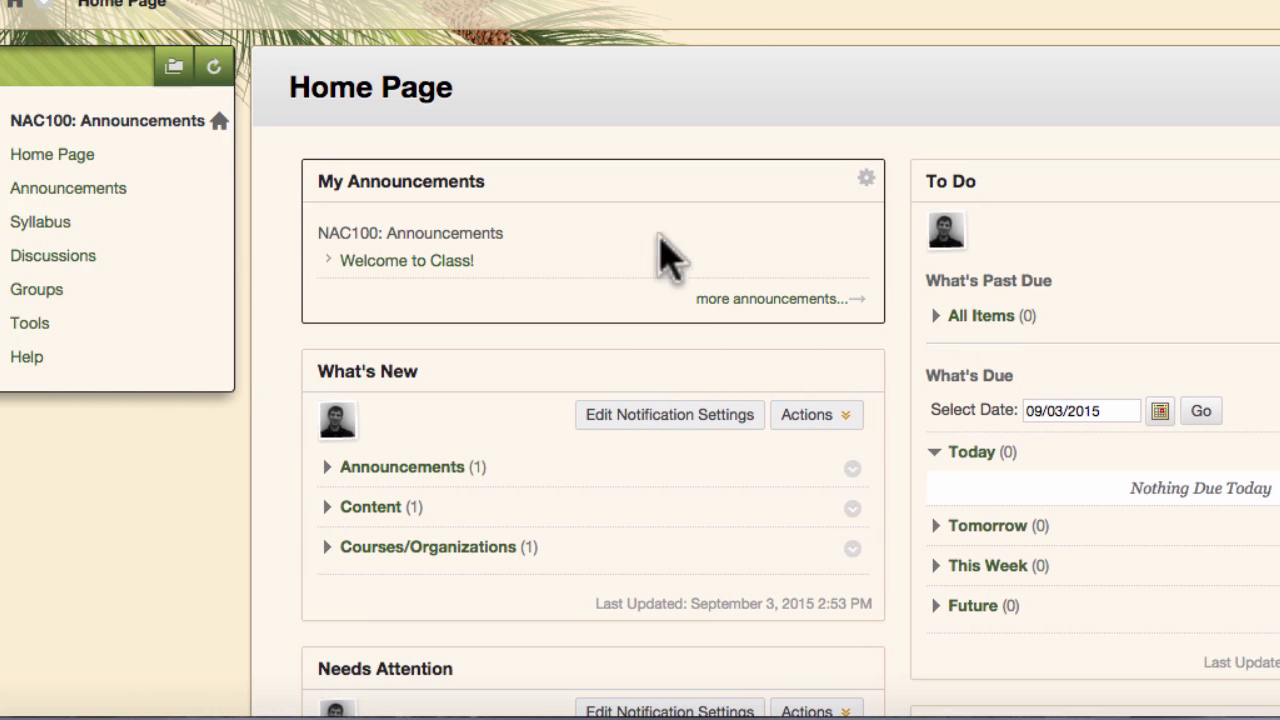
pyautogui.click(68, 188)
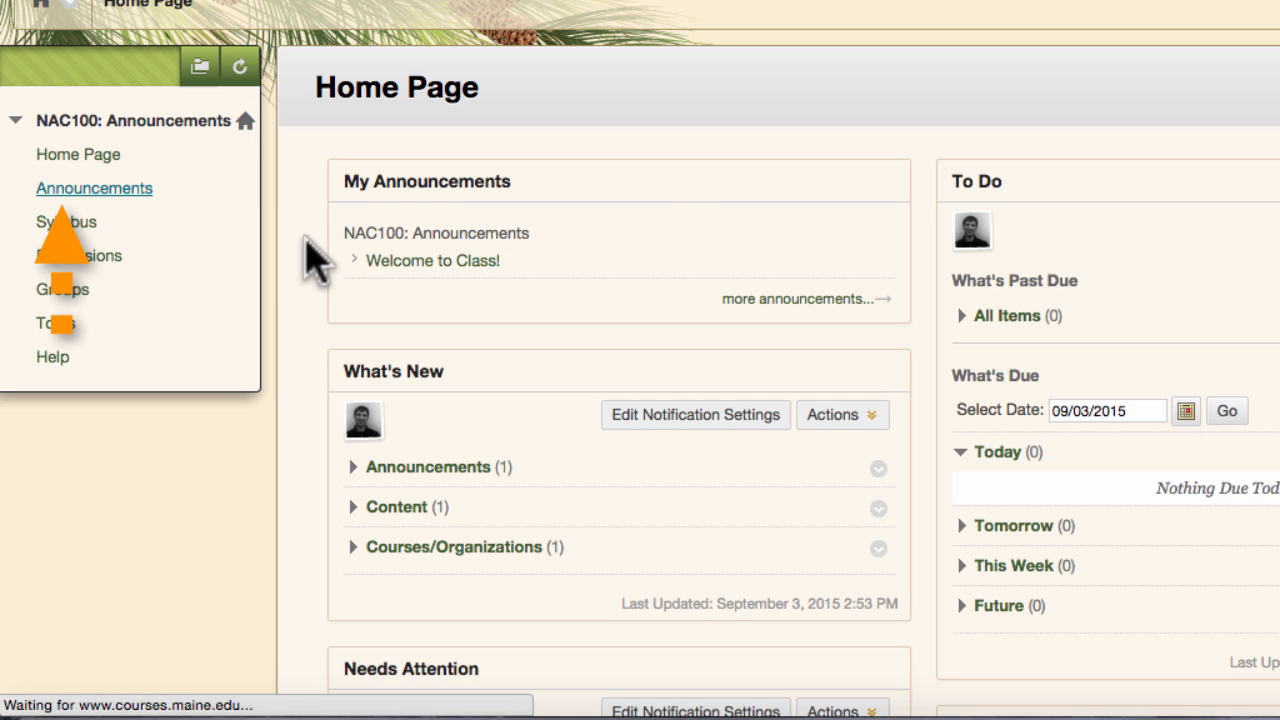
pyautogui.click(94, 188)
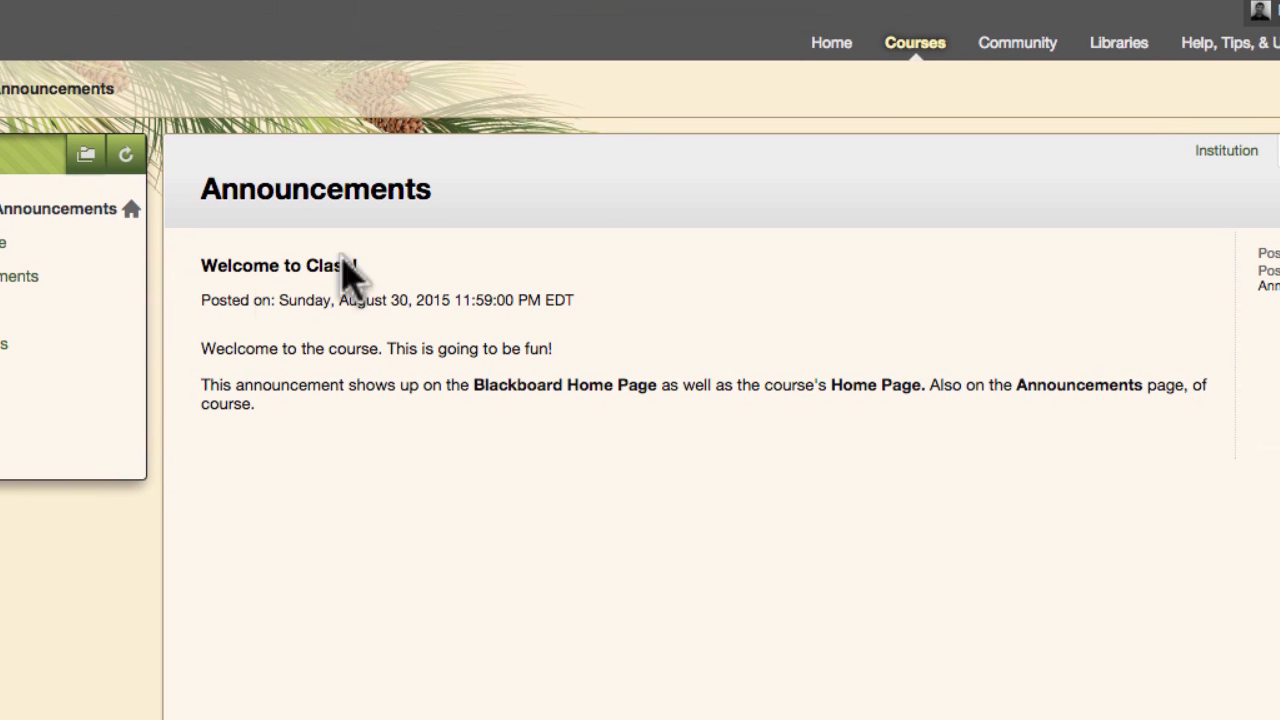
pyautogui.click(832, 44)
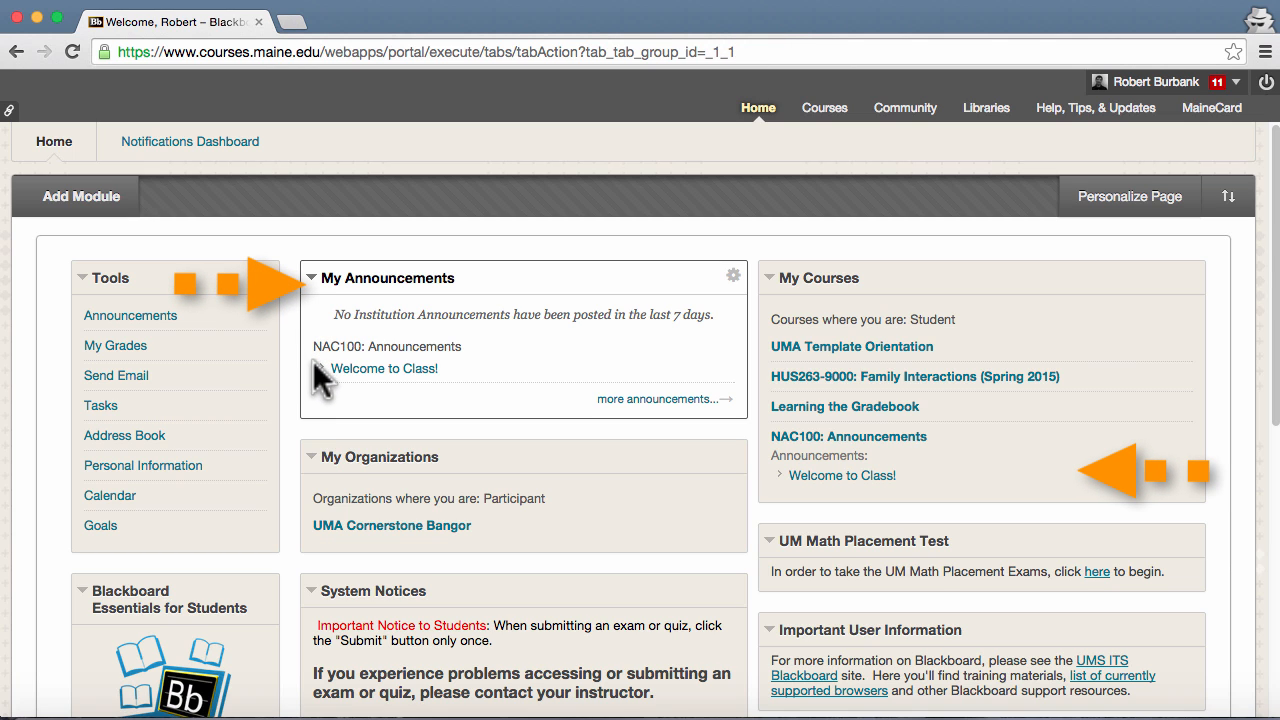
pyautogui.moveTo(844, 476)
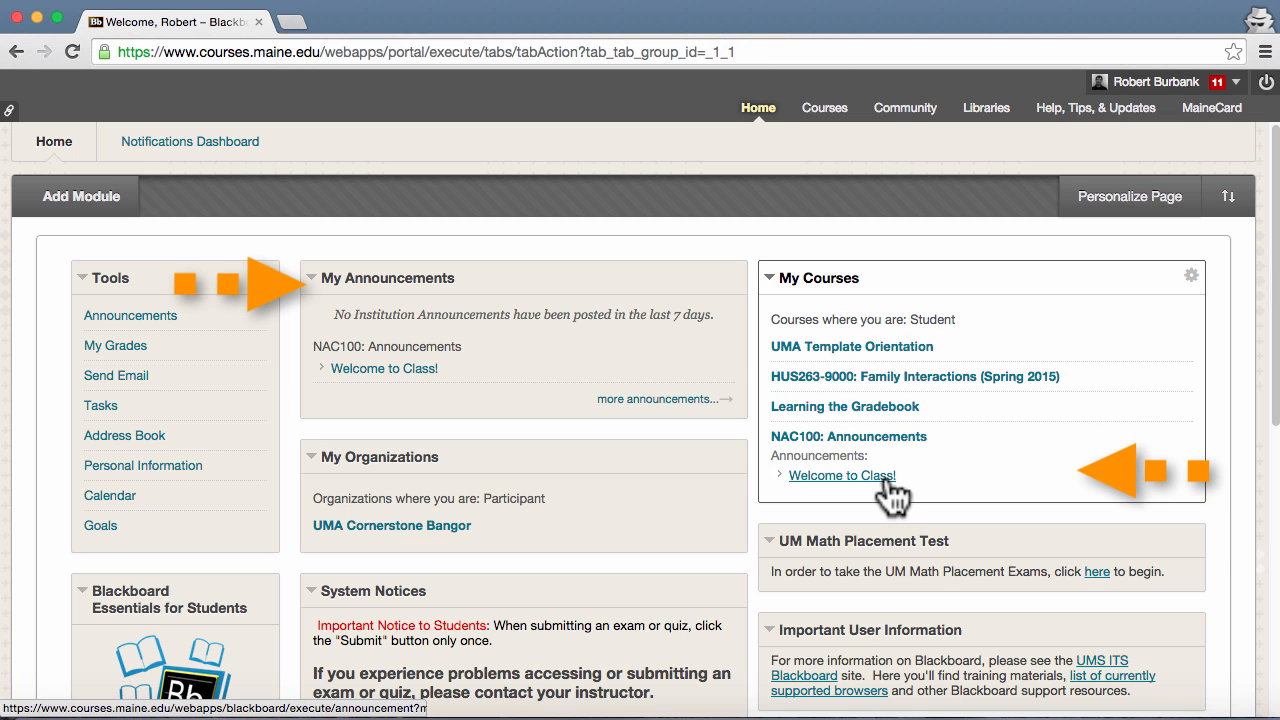
# Step: Reopen the 'Welcome to Class!' announcement from My Courses, then enter gmail.maine.edu in a new tab
pyautogui.click(842, 476)
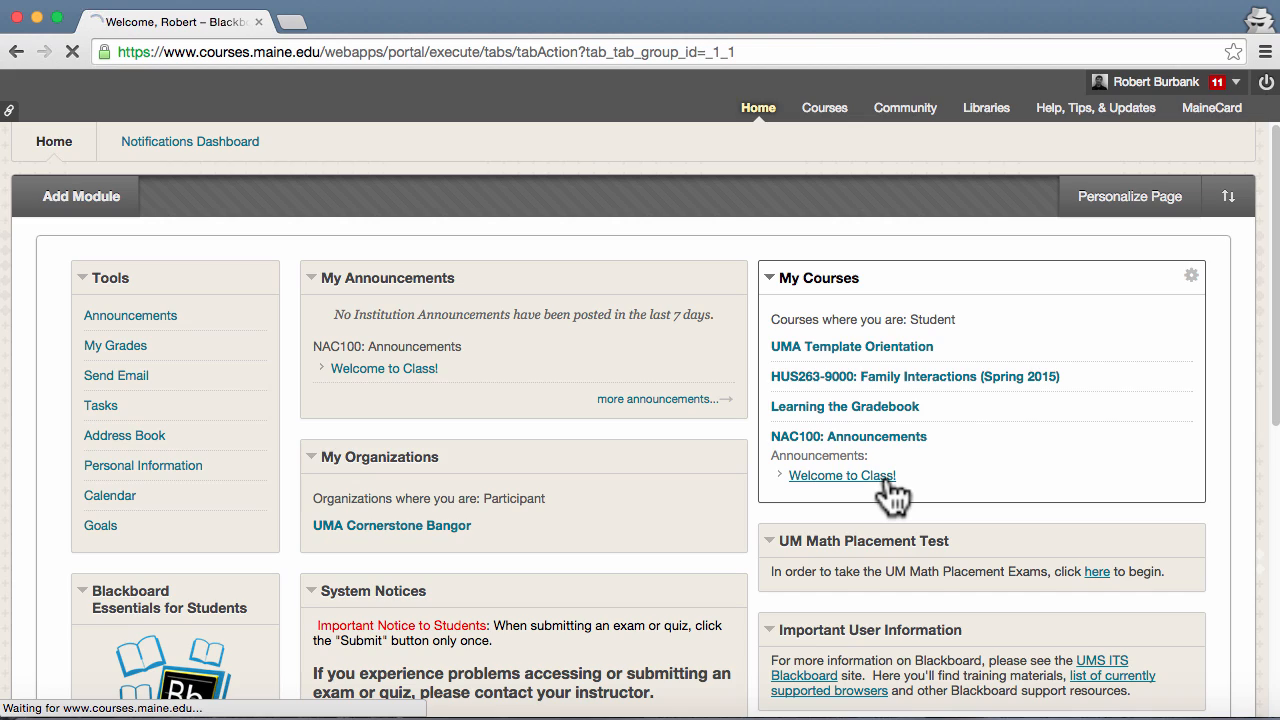
pyautogui.click(842, 476)
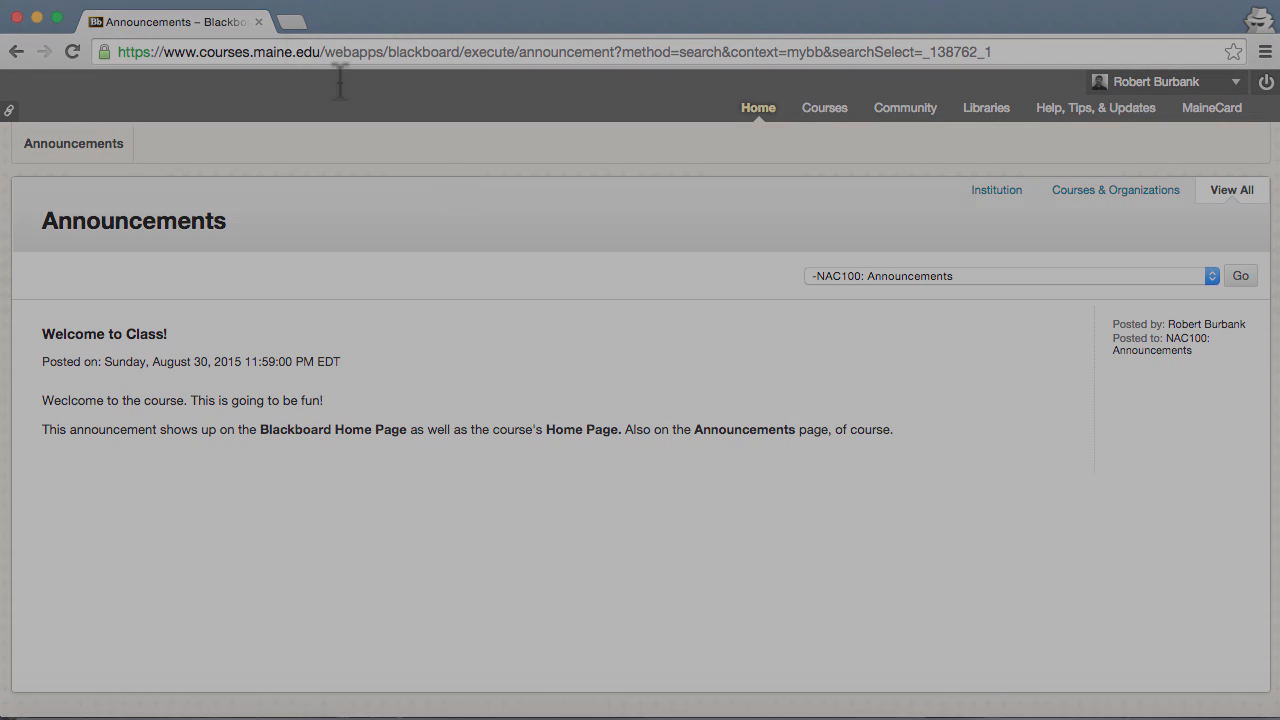
pyautogui.write('gmail.maine.edu')
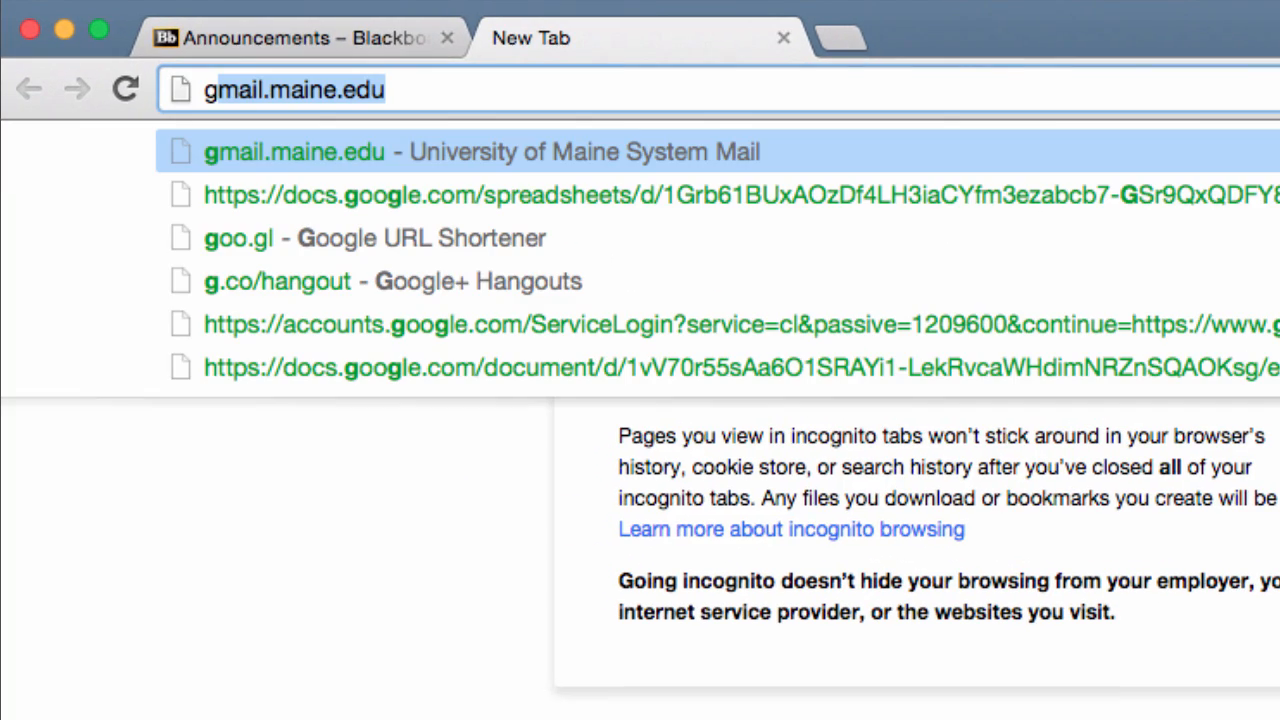
# Step: Reach the University of Maine mail sign-in and log in as 'robert'
pyautogui.click(292, 152)
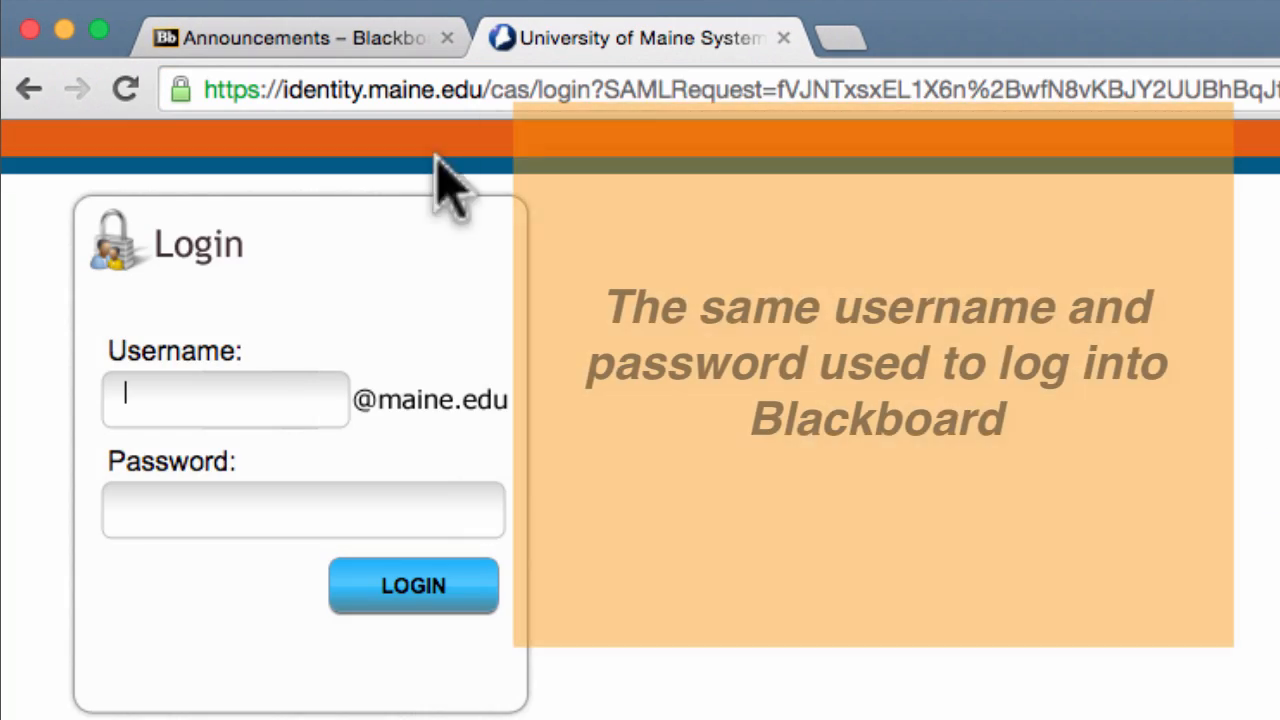
pyautogui.write('robert.burbank')
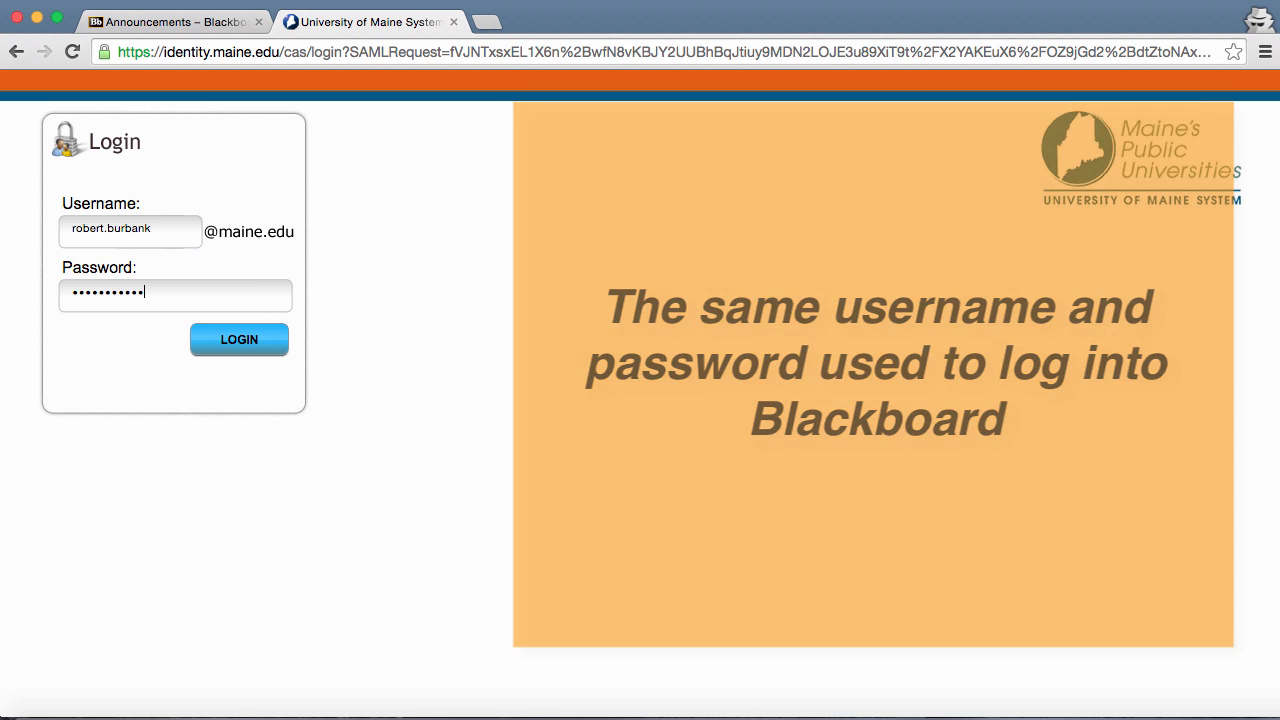
pyautogui.click(240, 340)
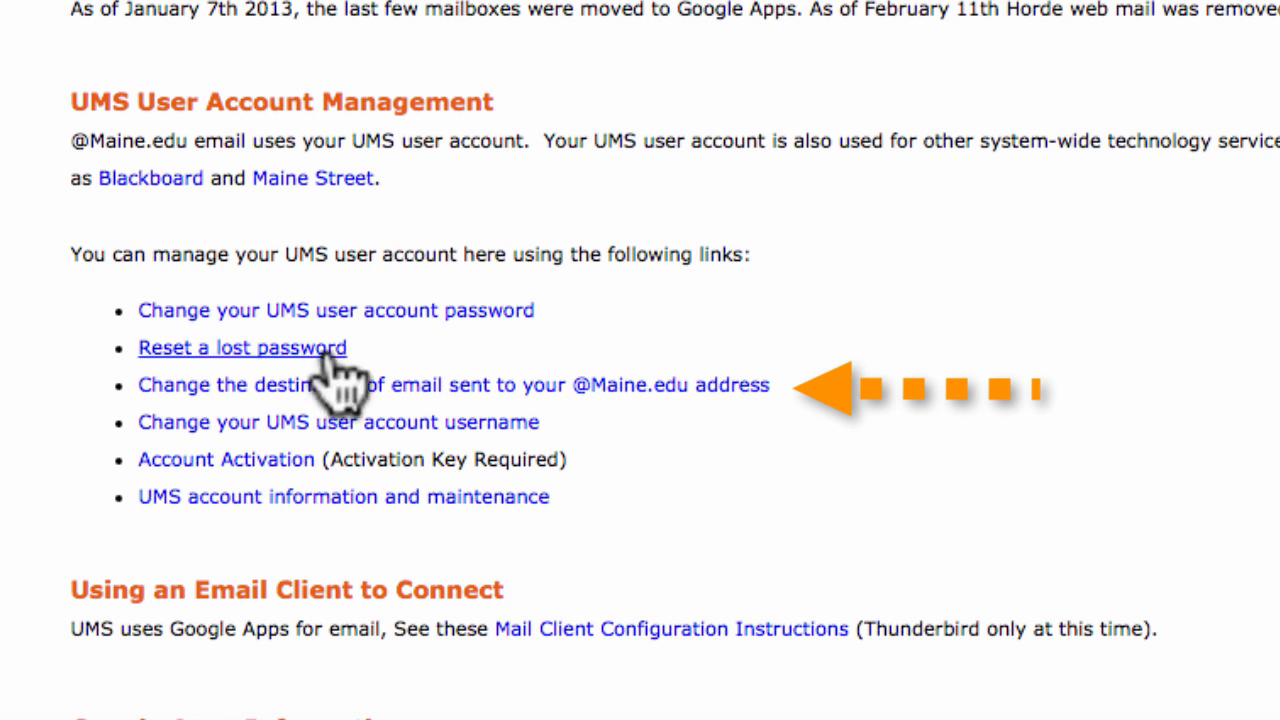
pyautogui.click(242, 348)
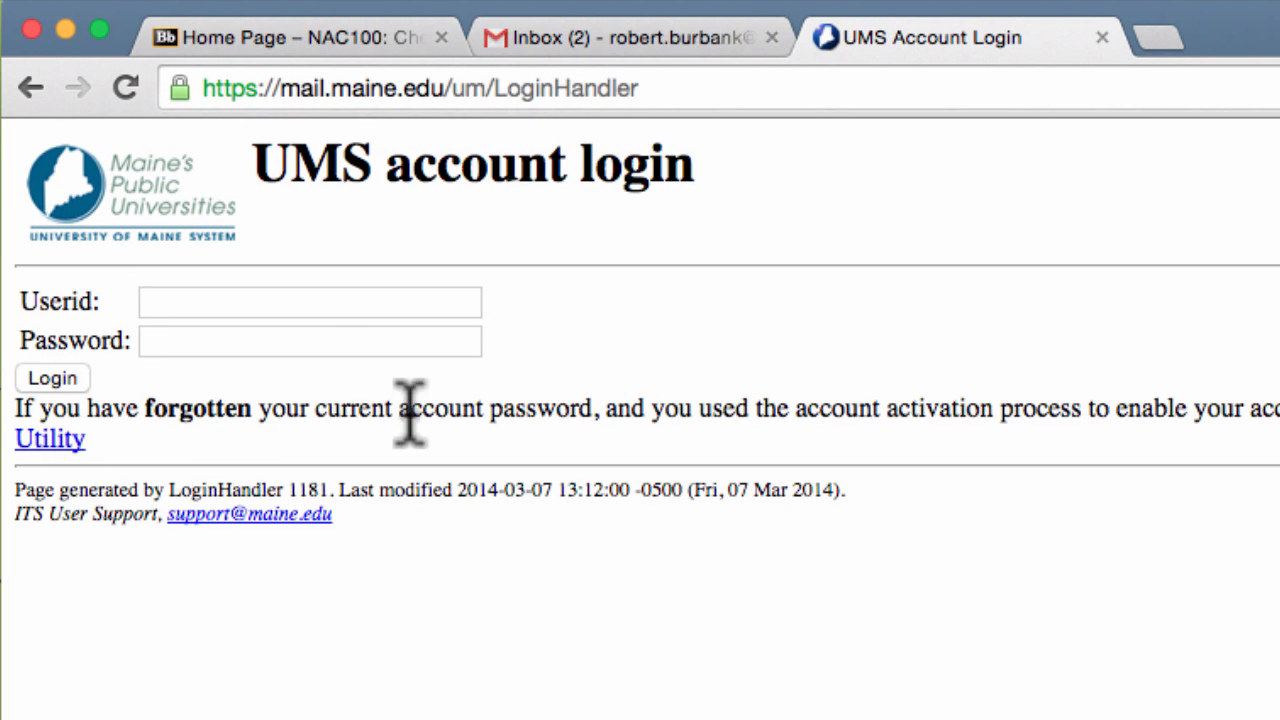
pyautogui.write('robert.burbank')
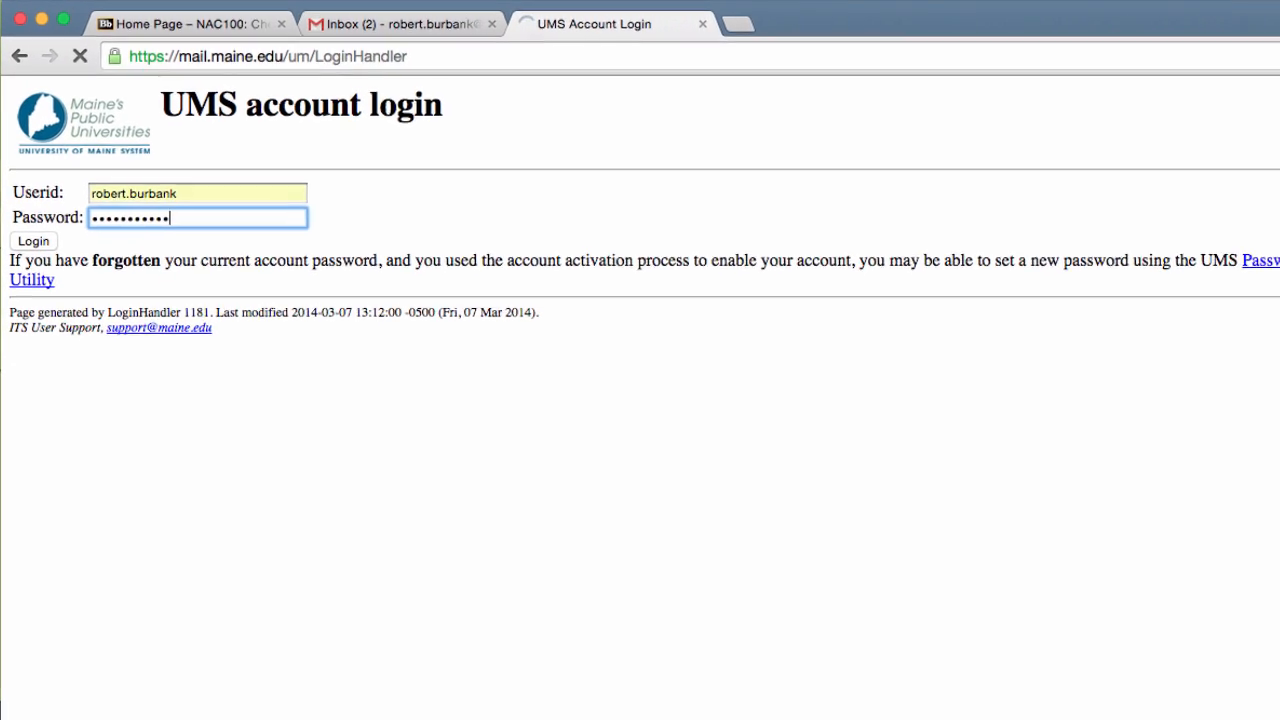
pyautogui.click(32, 240)
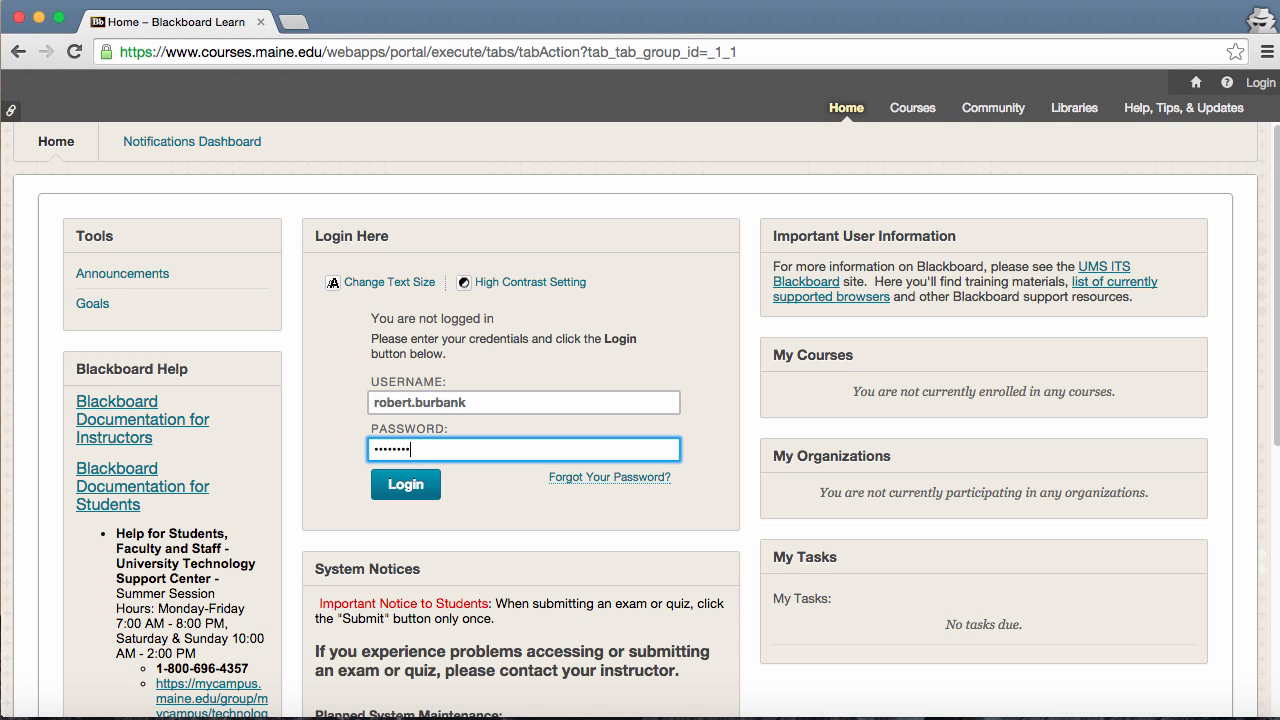
# Step: Sign in, go to NAC100: Checking Syllabus, and save its Syllabus file to Downloads
pyautogui.click(404, 484)
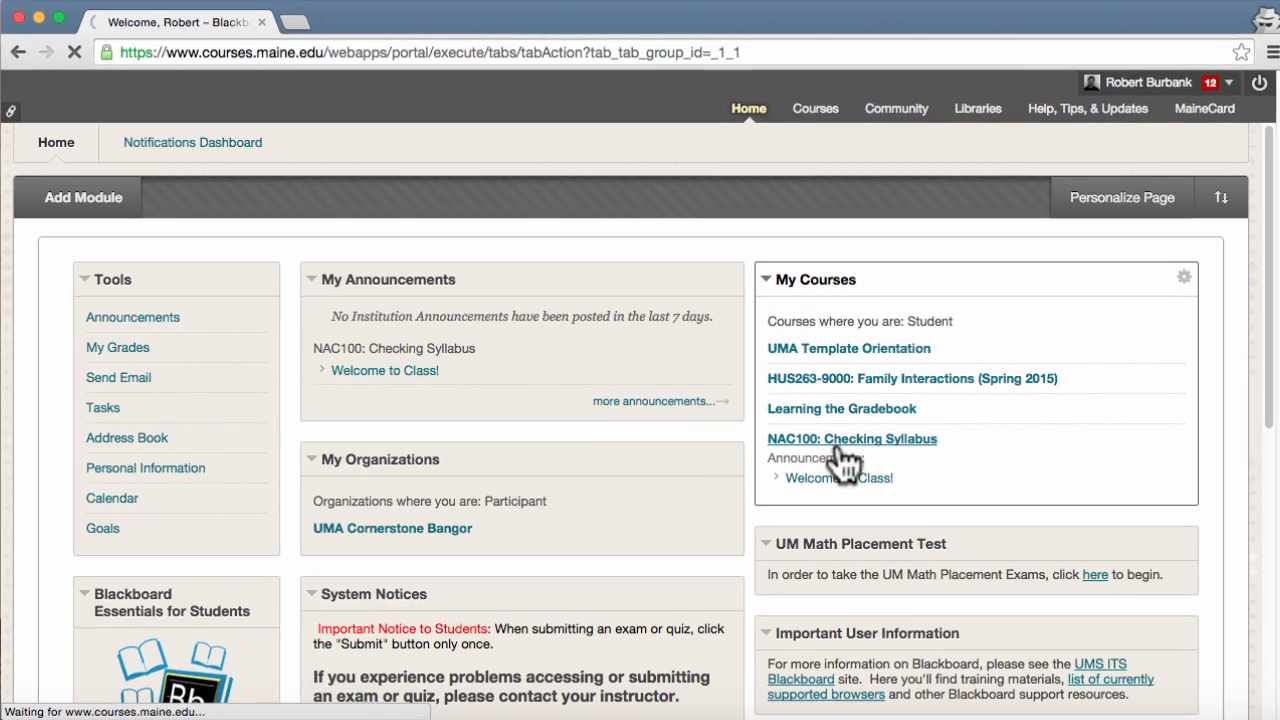
pyautogui.click(852, 438)
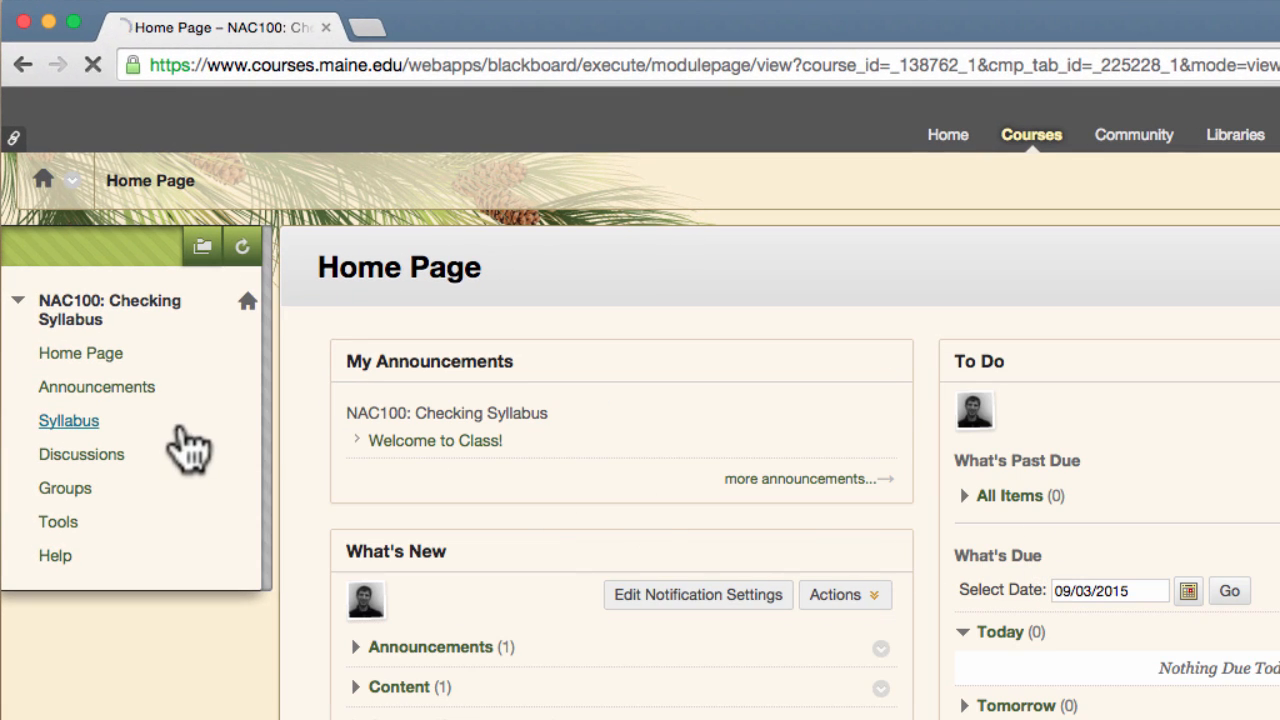
pyautogui.click(68, 420)
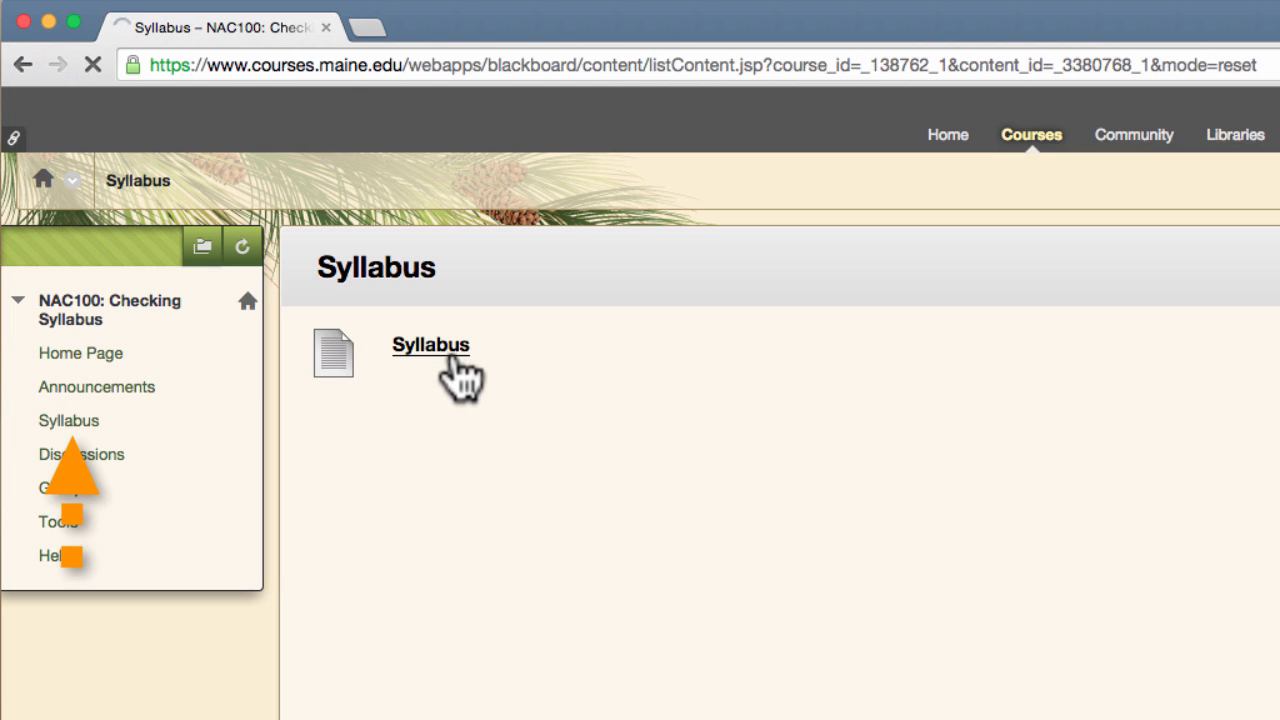
pyautogui.click(430, 344)
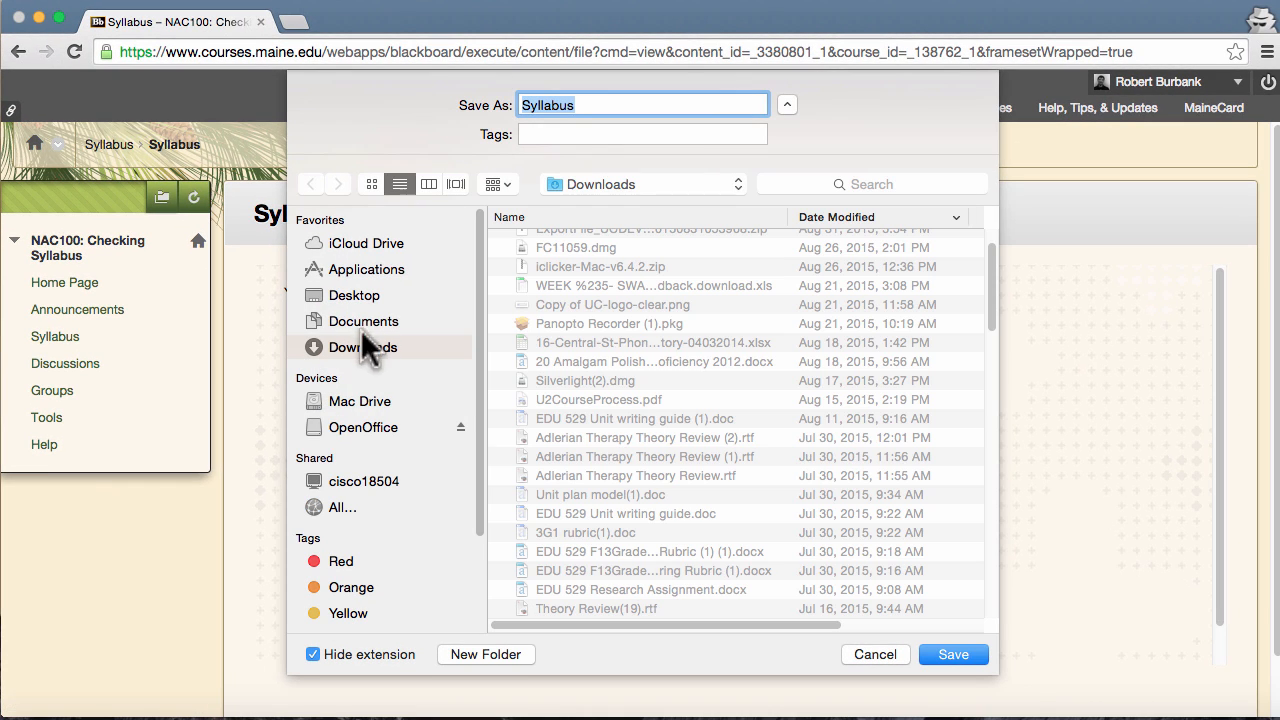
pyautogui.click(952, 654)
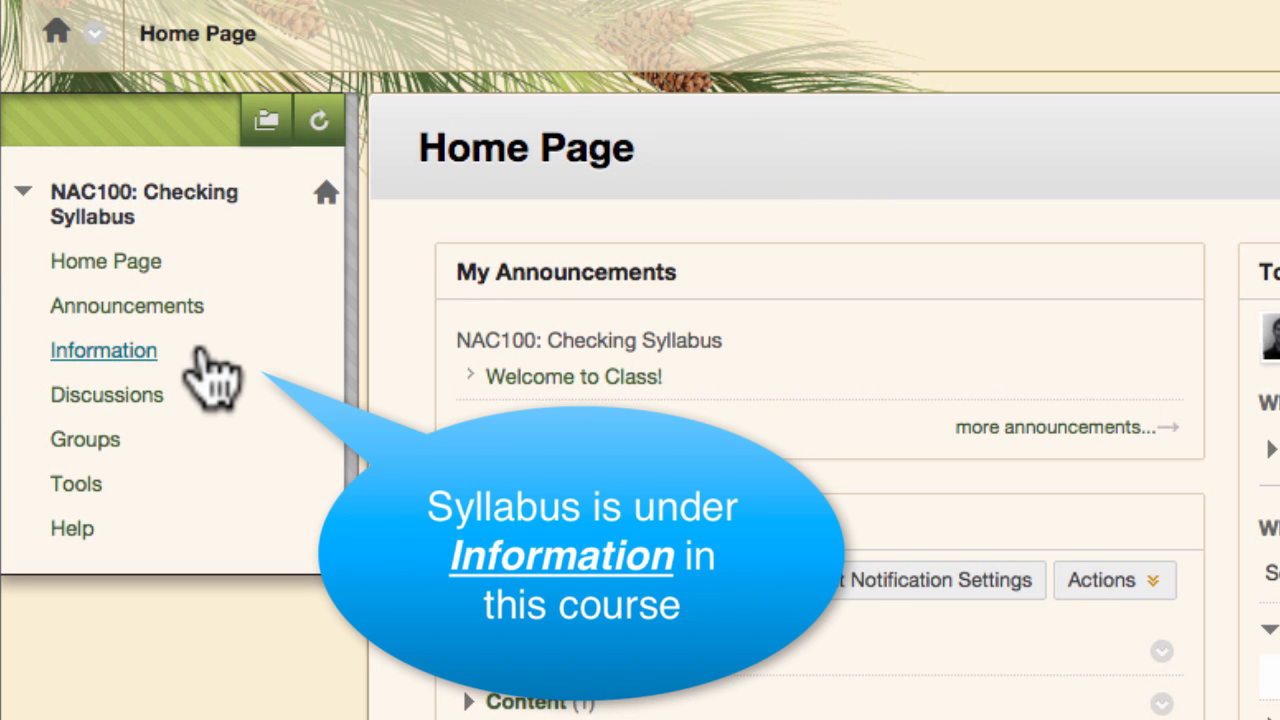
# Step: Download the Syllabus stored under the course's Information section via the 'here' link
pyautogui.click(104, 350)
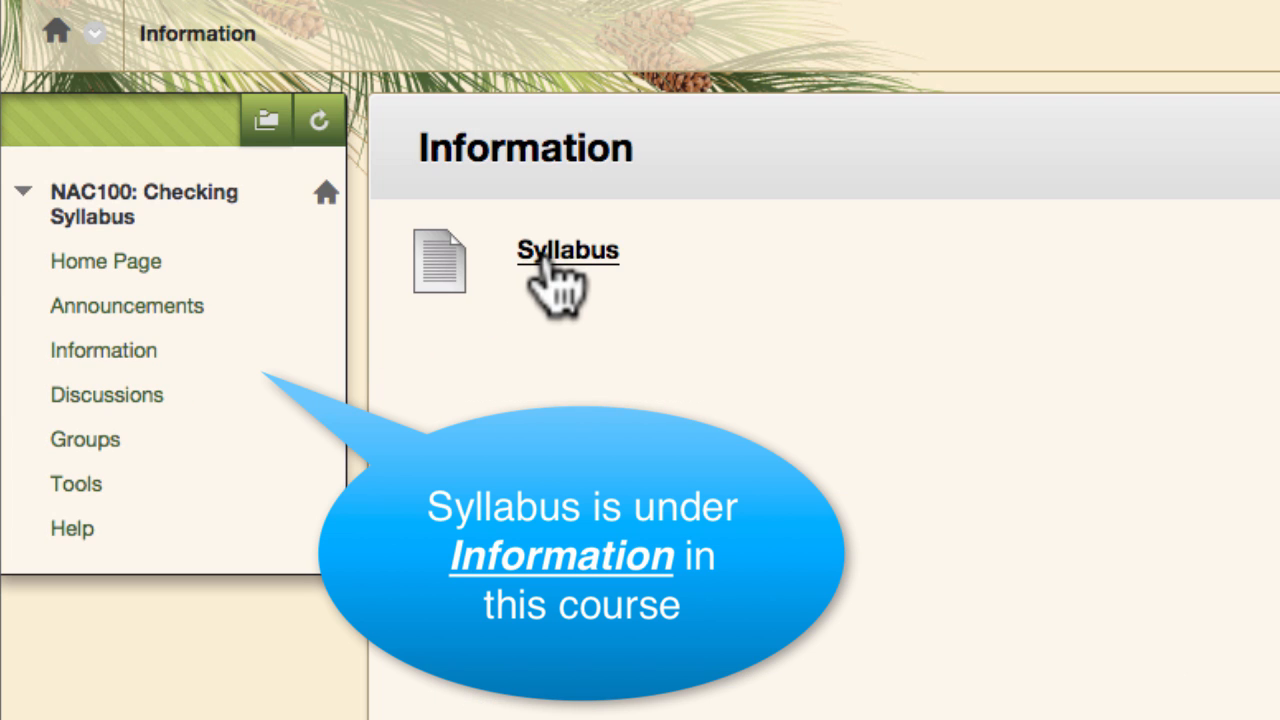
pyautogui.click(568, 250)
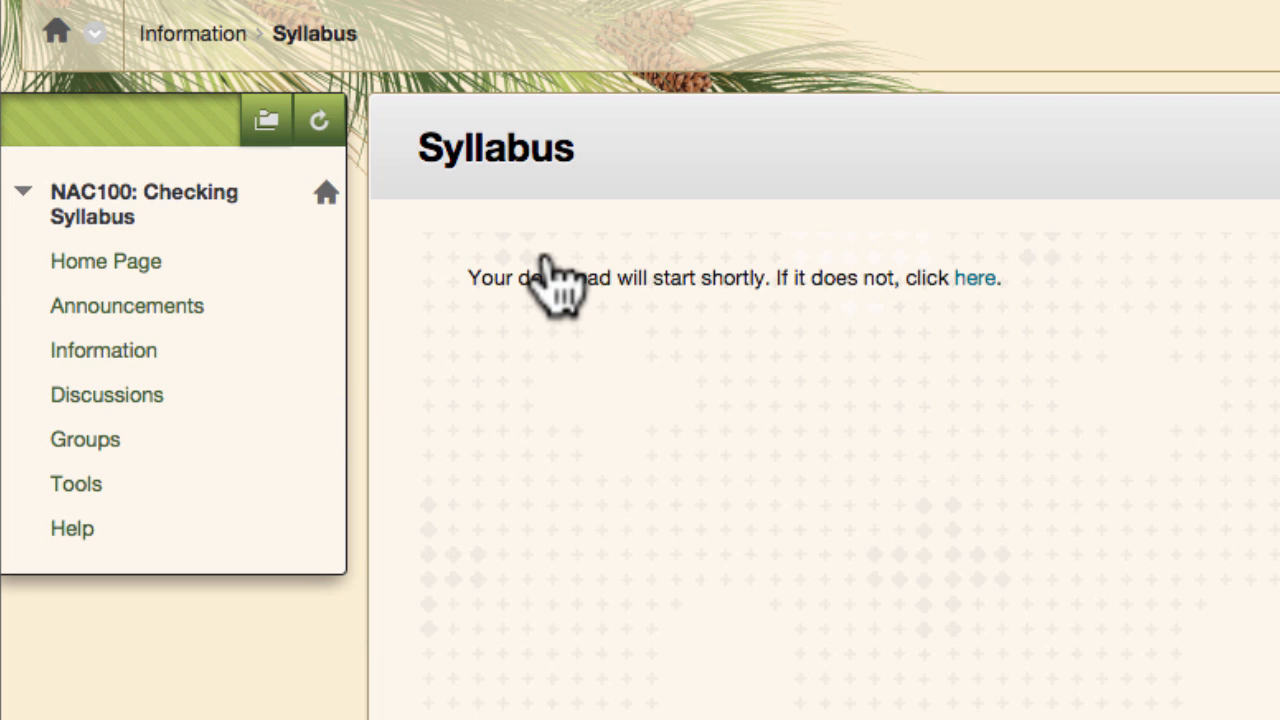
pyautogui.click(974, 278)
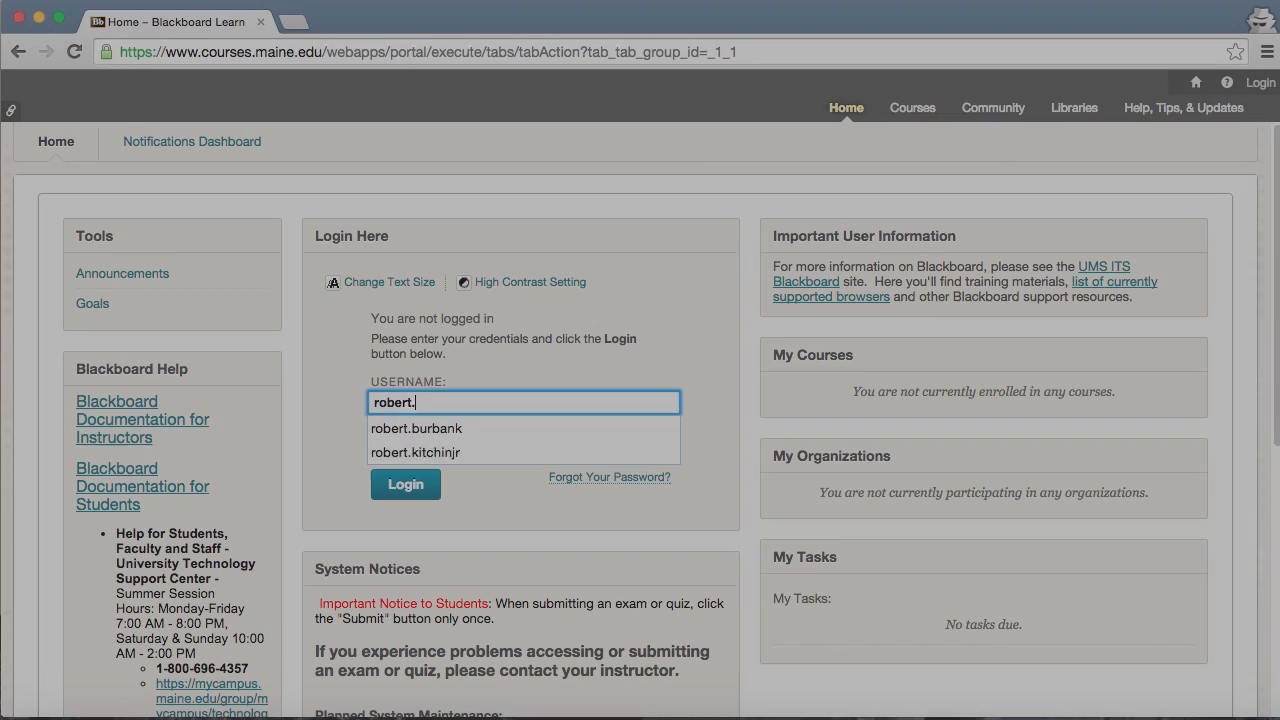
# Step: Sign in, browse the Content area and Week 1 folder, then return to the course home page
pyautogui.click(404, 484)
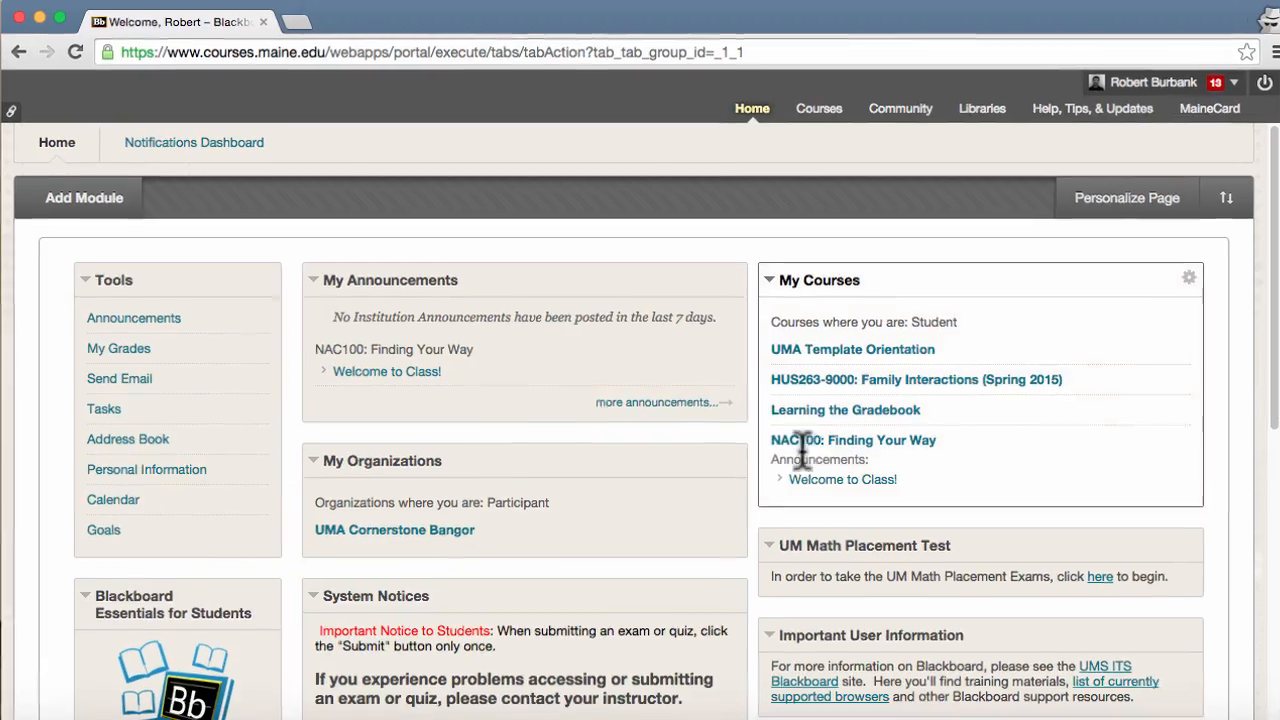
pyautogui.click(852, 440)
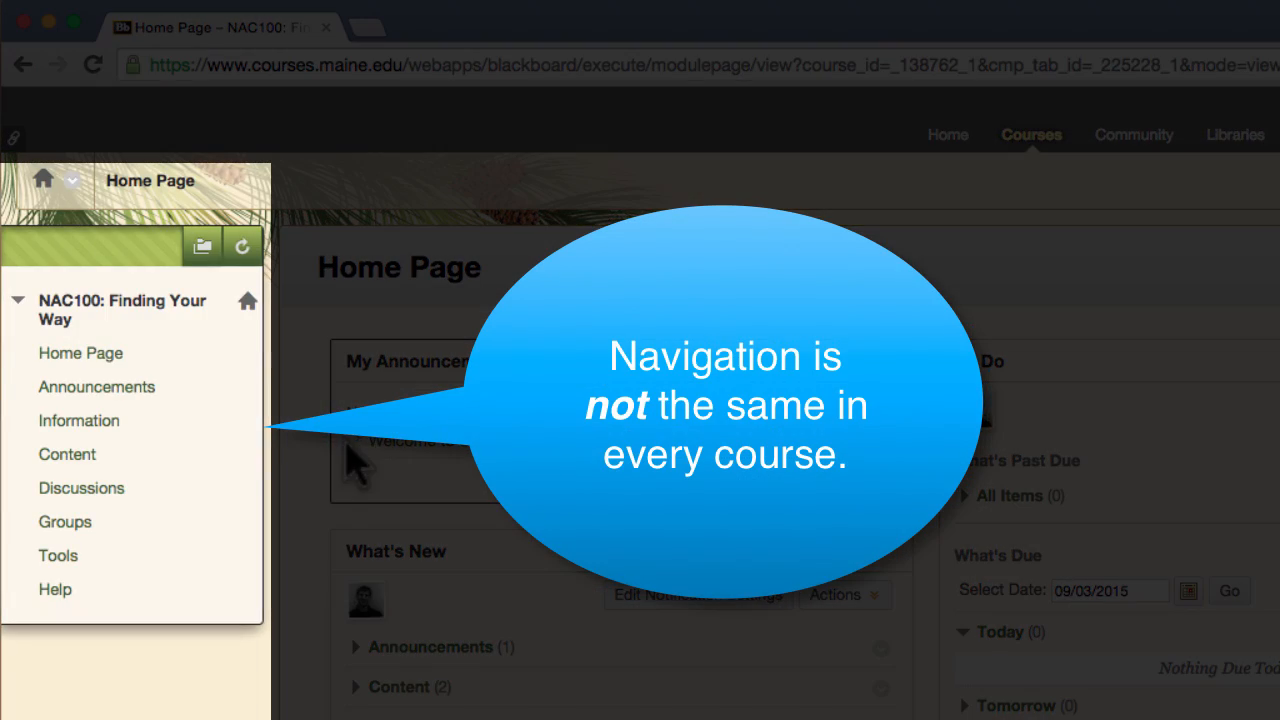
pyautogui.click(68, 454)
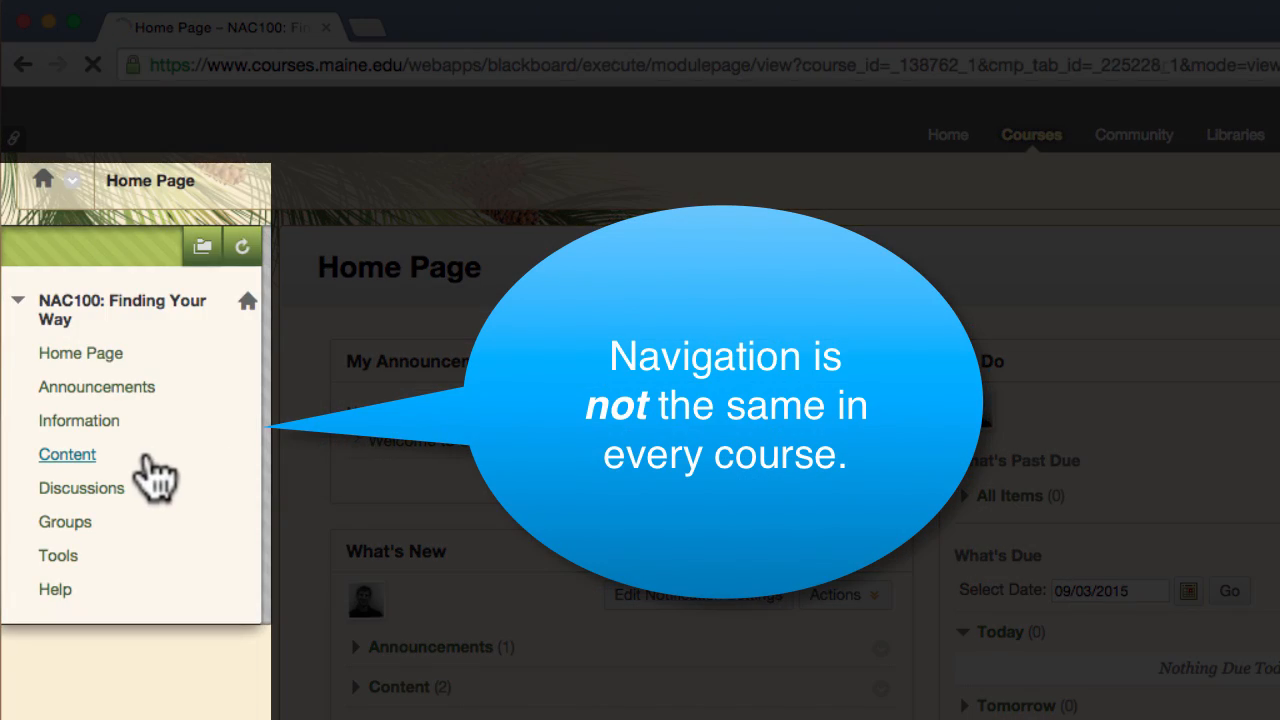
pyautogui.click(68, 454)
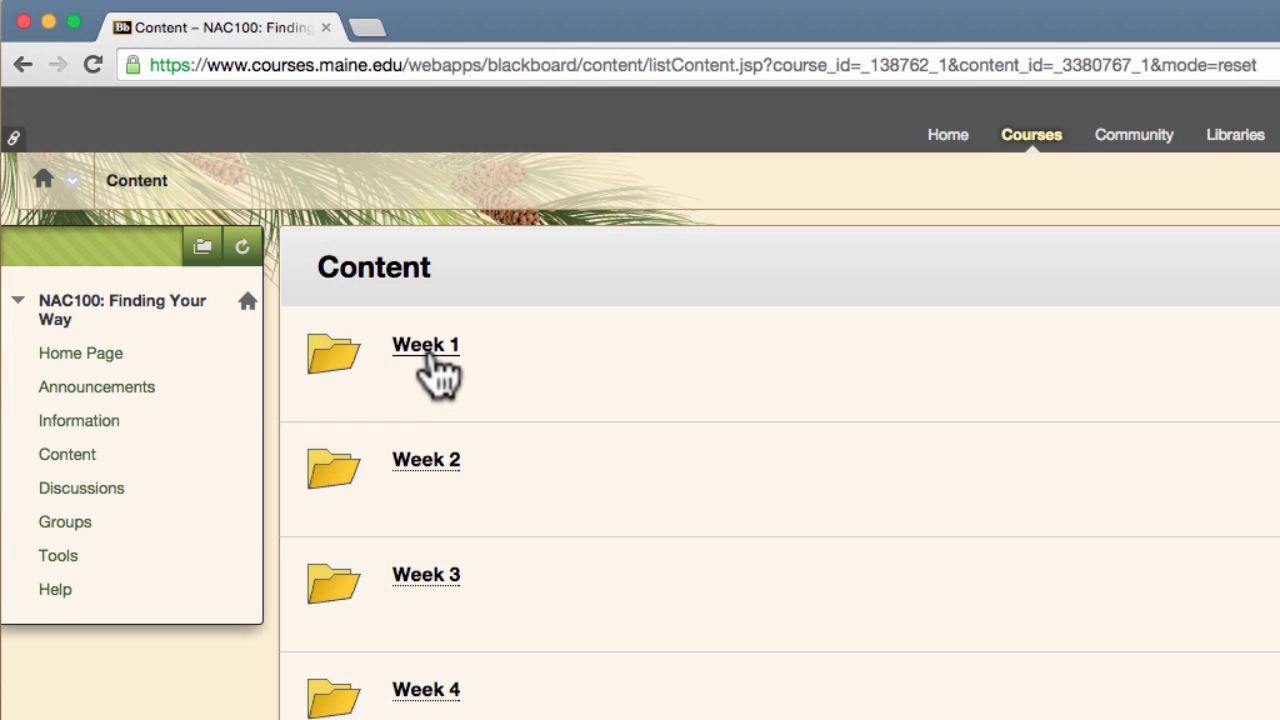
pyautogui.click(424, 344)
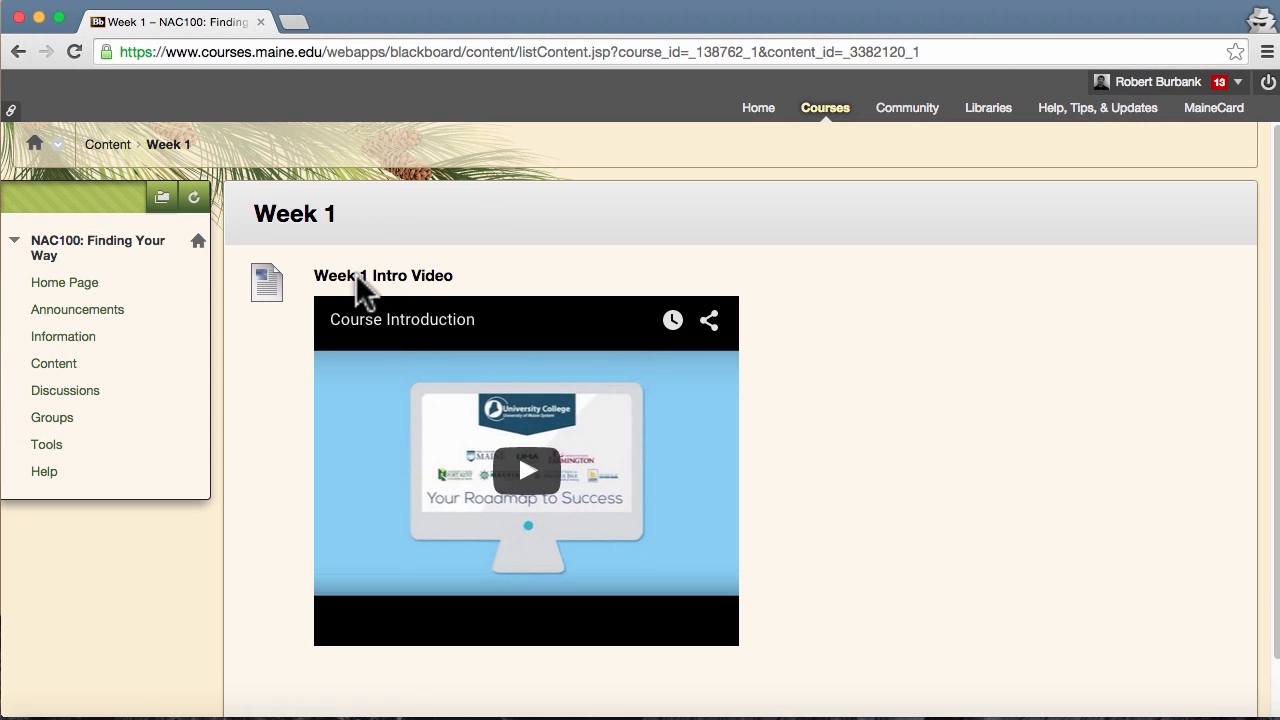
pyautogui.click(108, 144)
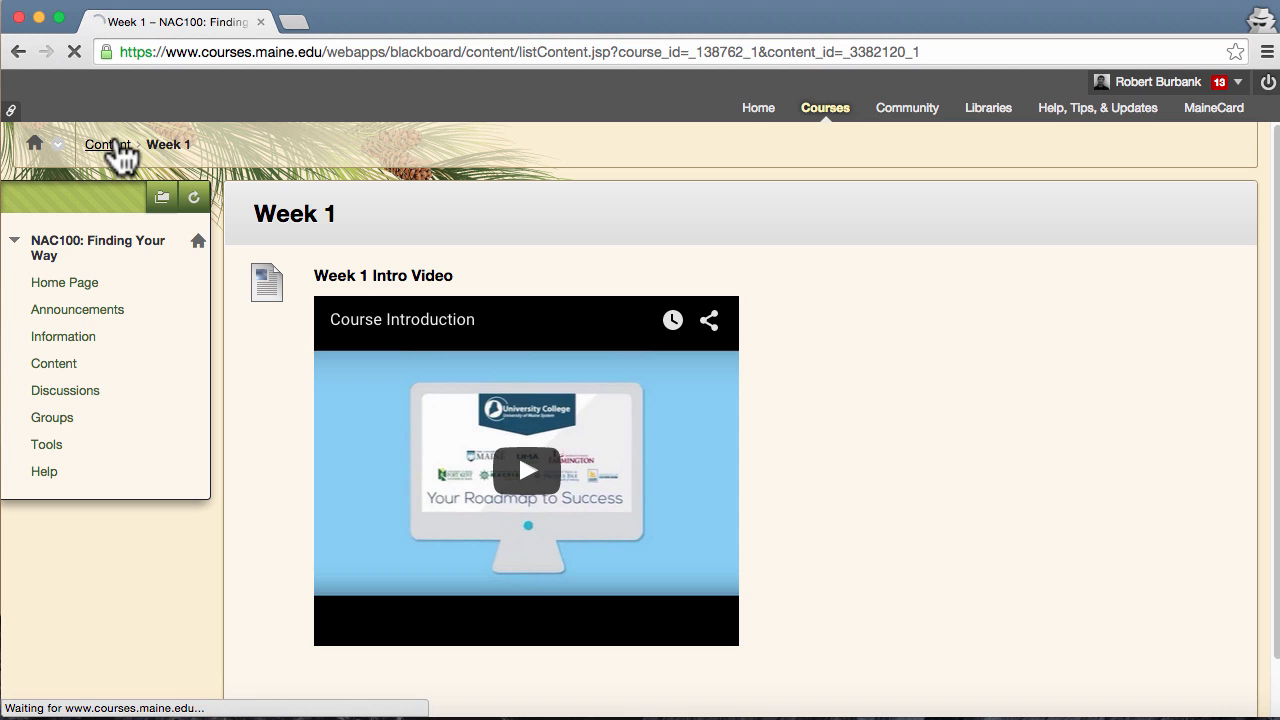
pyautogui.click(108, 144)
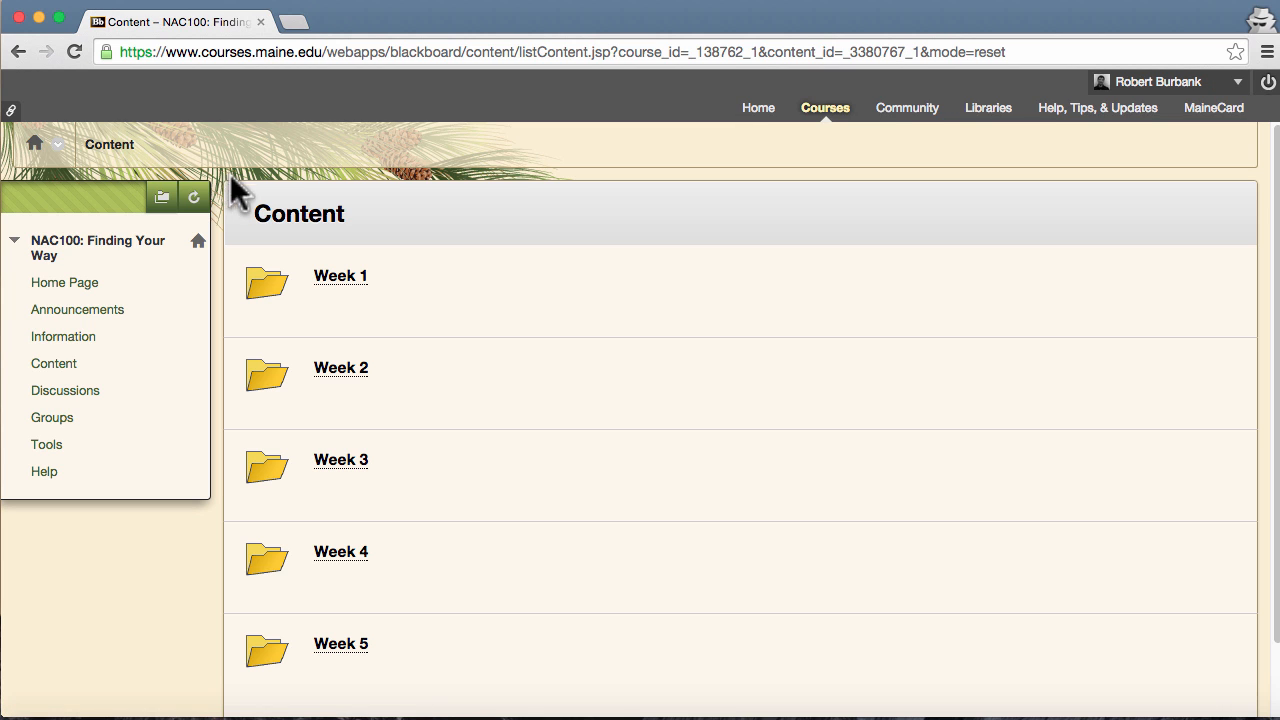
# Step: Visit Content, Assignments and Web Links, end on Content and collapse the course menu
pyautogui.click(64, 282)
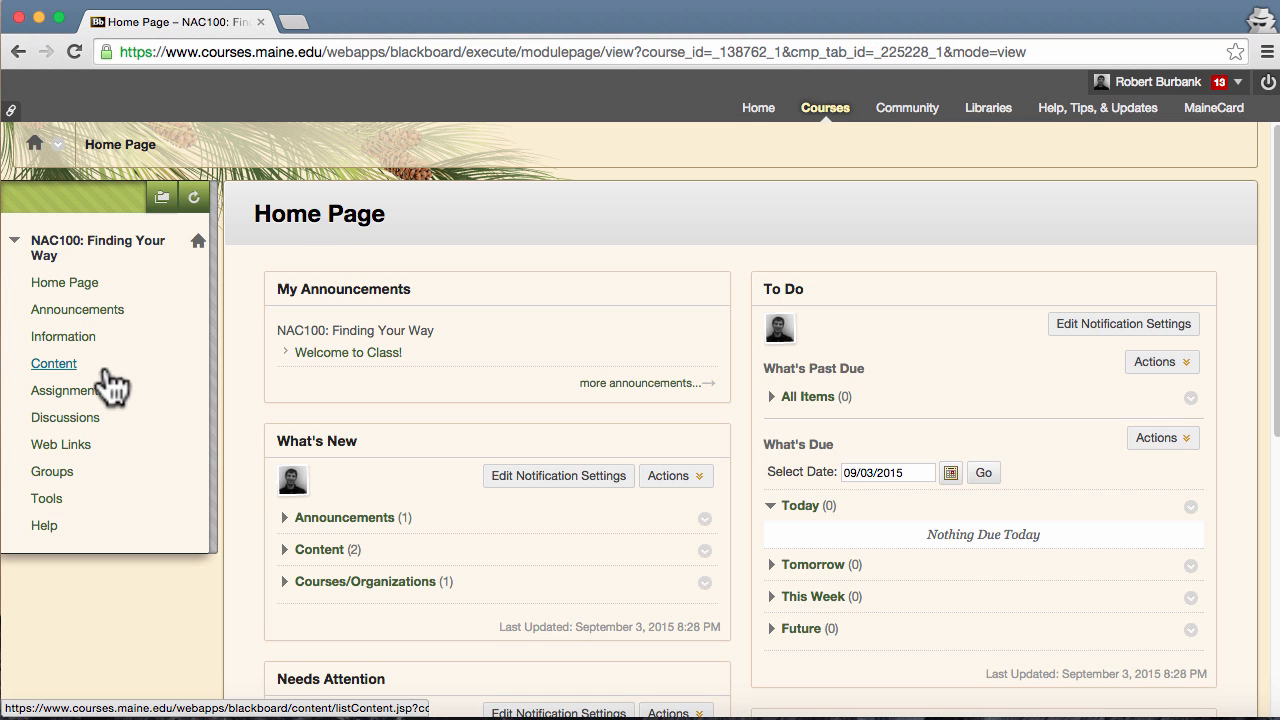
pyautogui.click(52, 364)
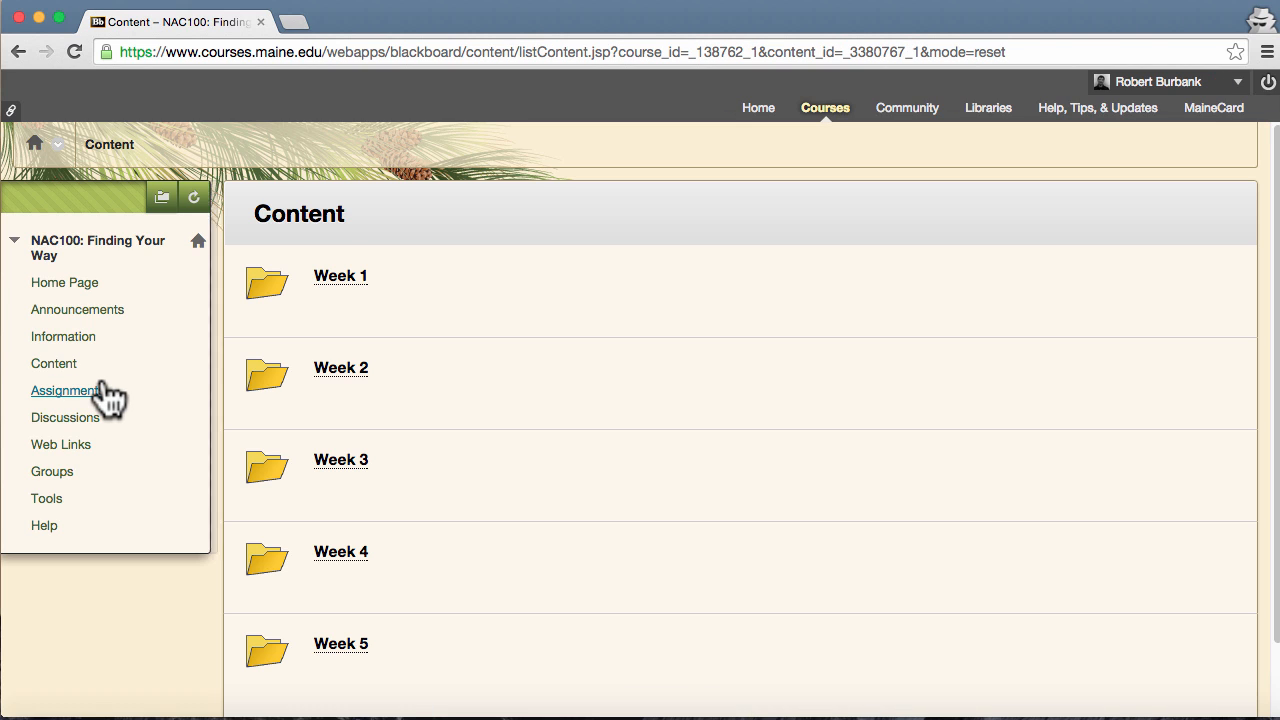
pyautogui.click(68, 390)
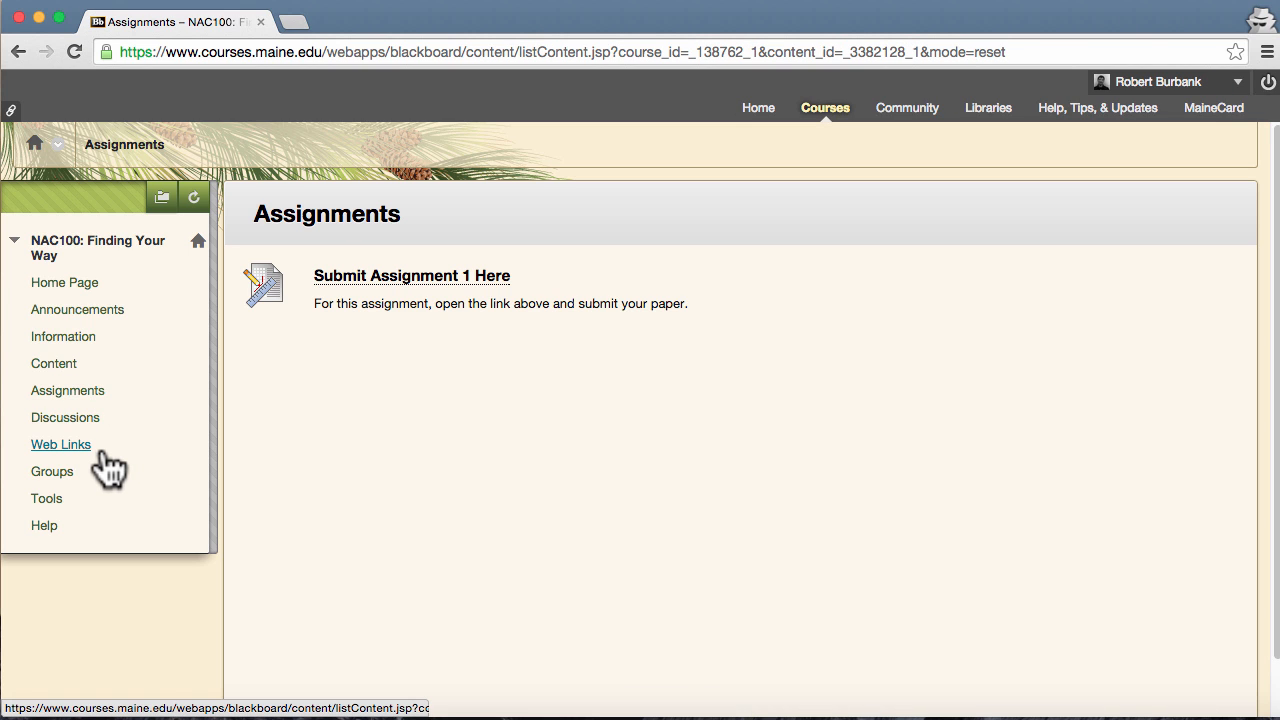
pyautogui.click(60, 444)
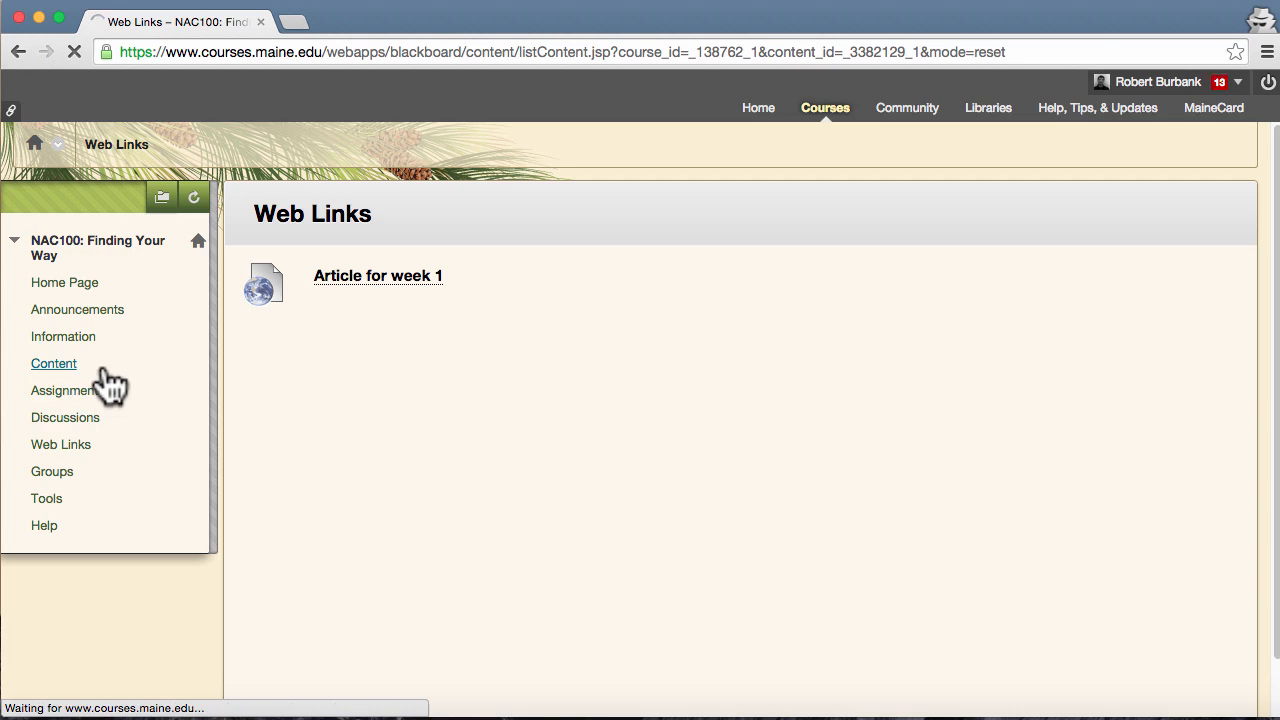
pyautogui.click(52, 364)
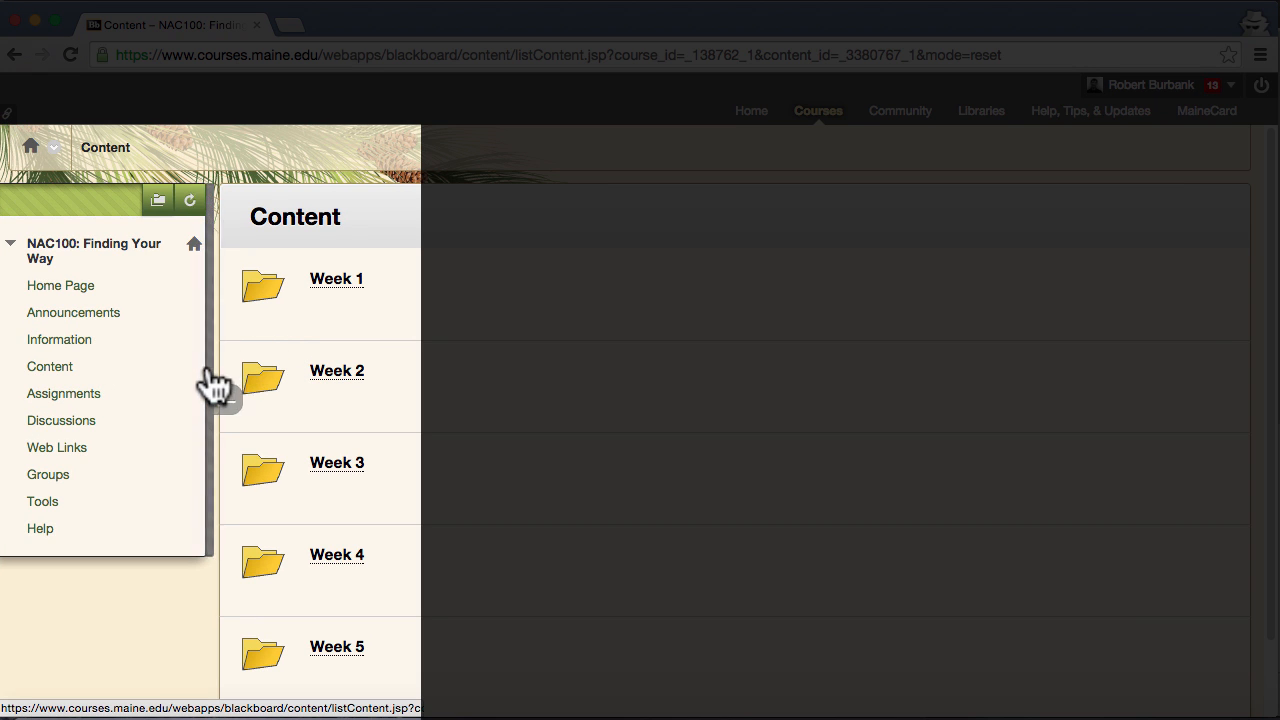
pyautogui.click(216, 400)
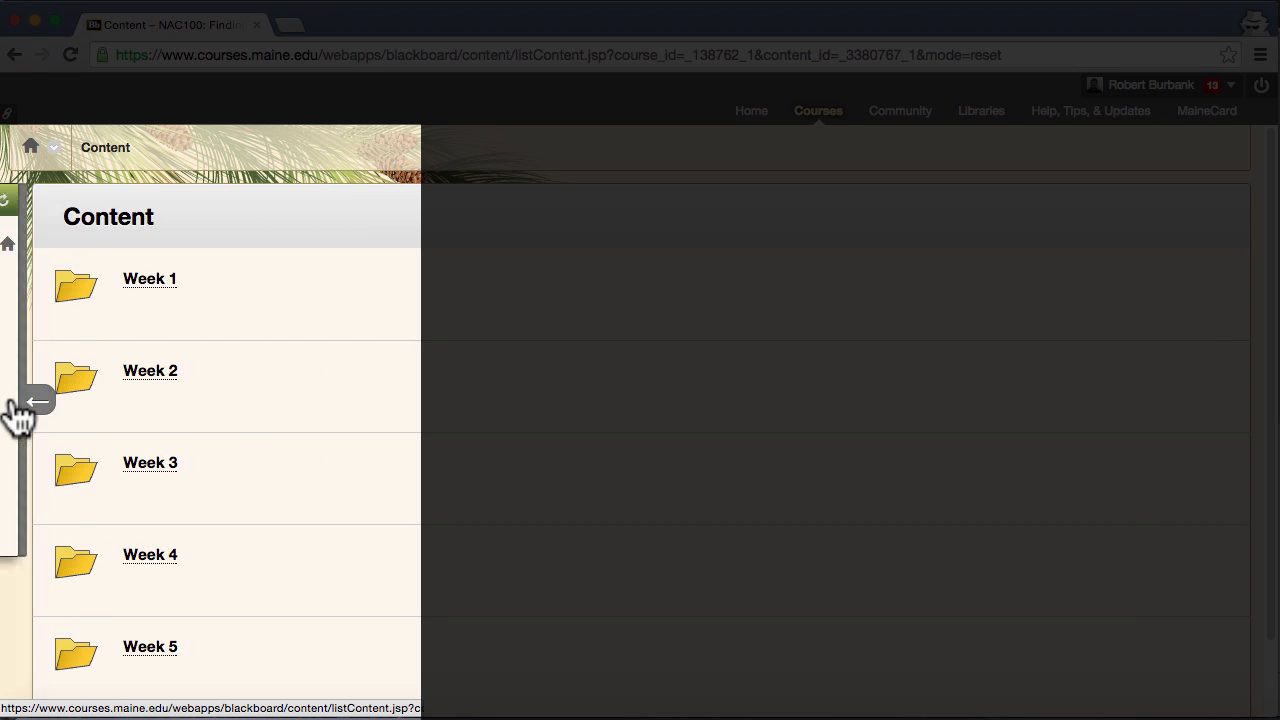
pyautogui.click(36, 400)
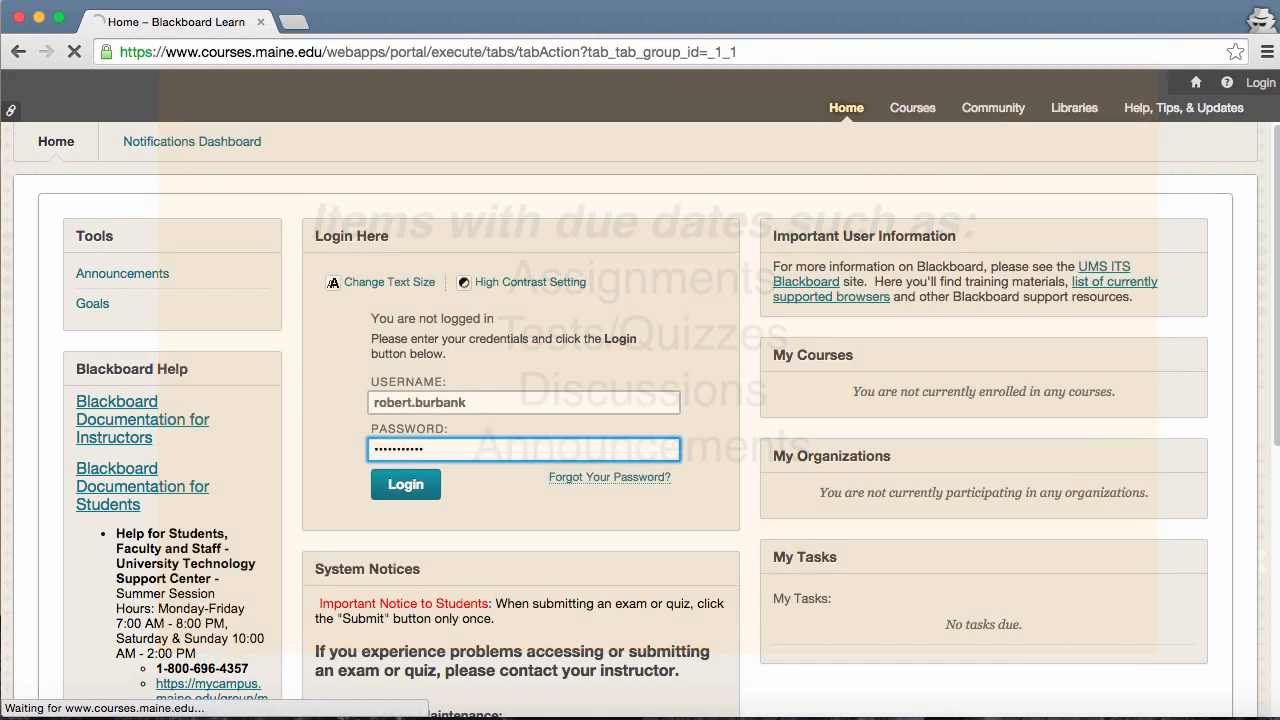
# Step: Send all instructors an email 'Help me' asking 'When does this course start' and get confirmation
pyautogui.click(404, 484)
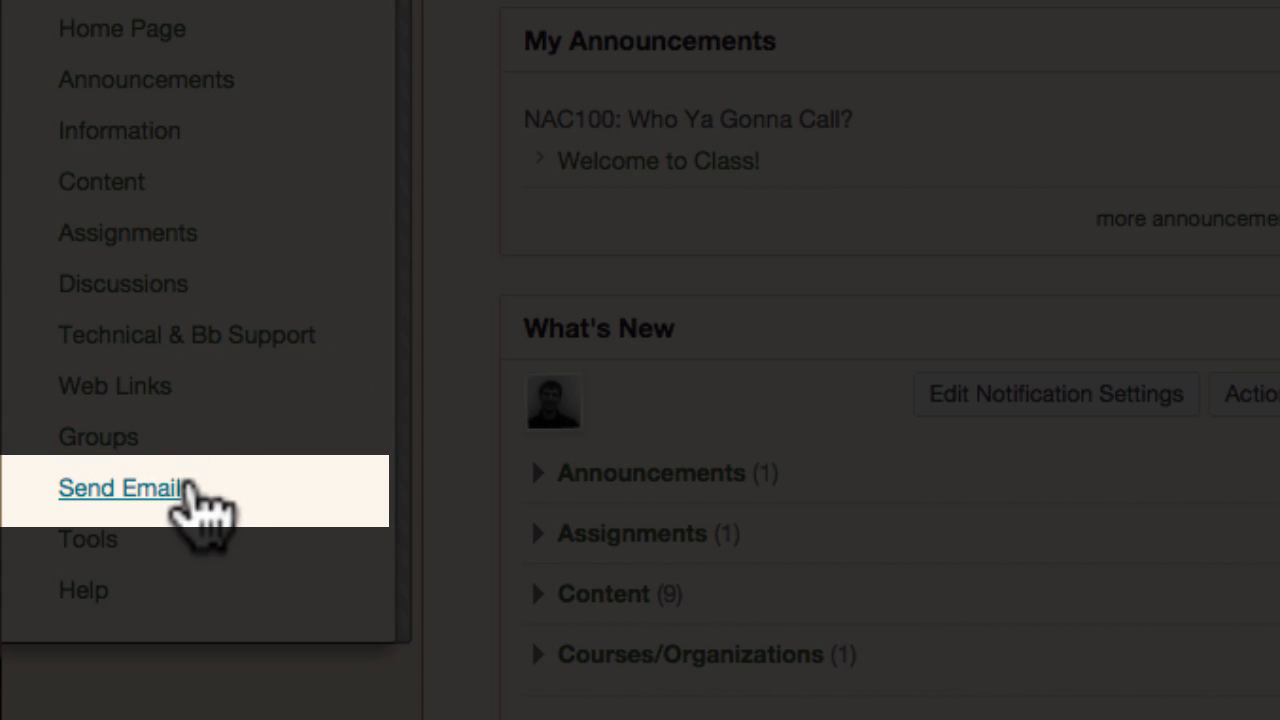
pyautogui.click(120, 488)
pyautogui.write('Help m')
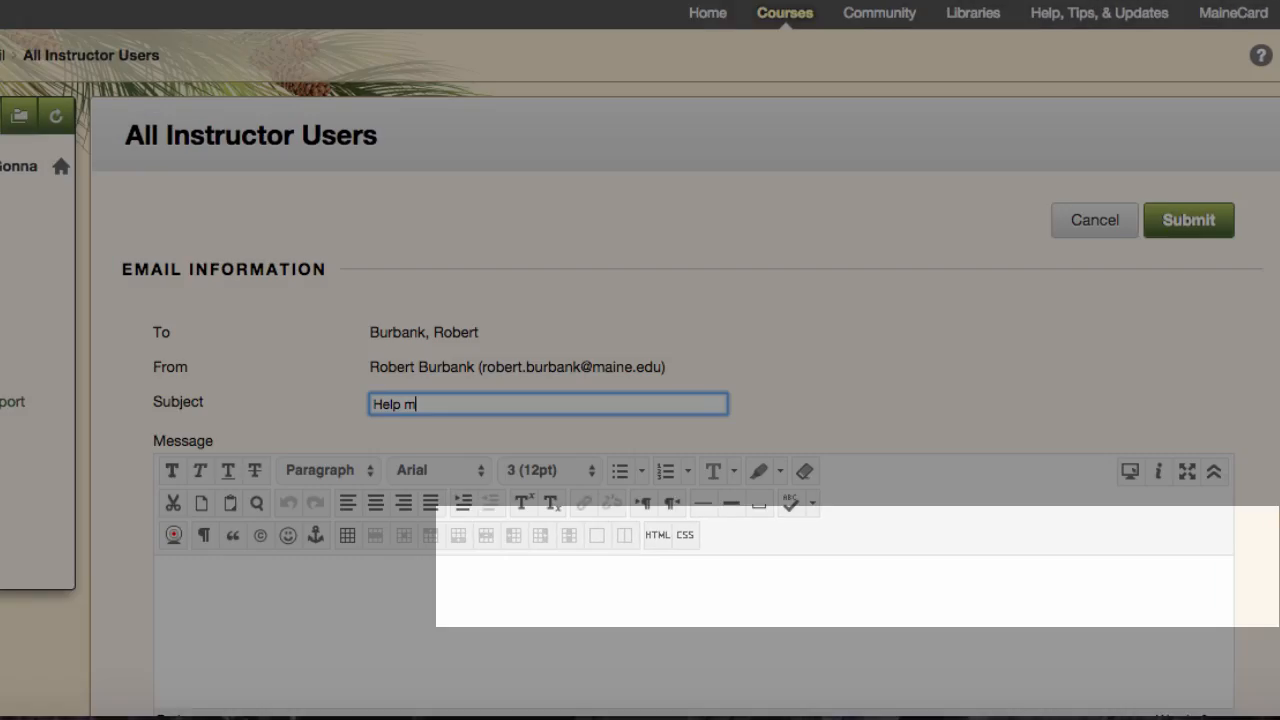
pyautogui.write('When does this course start?')
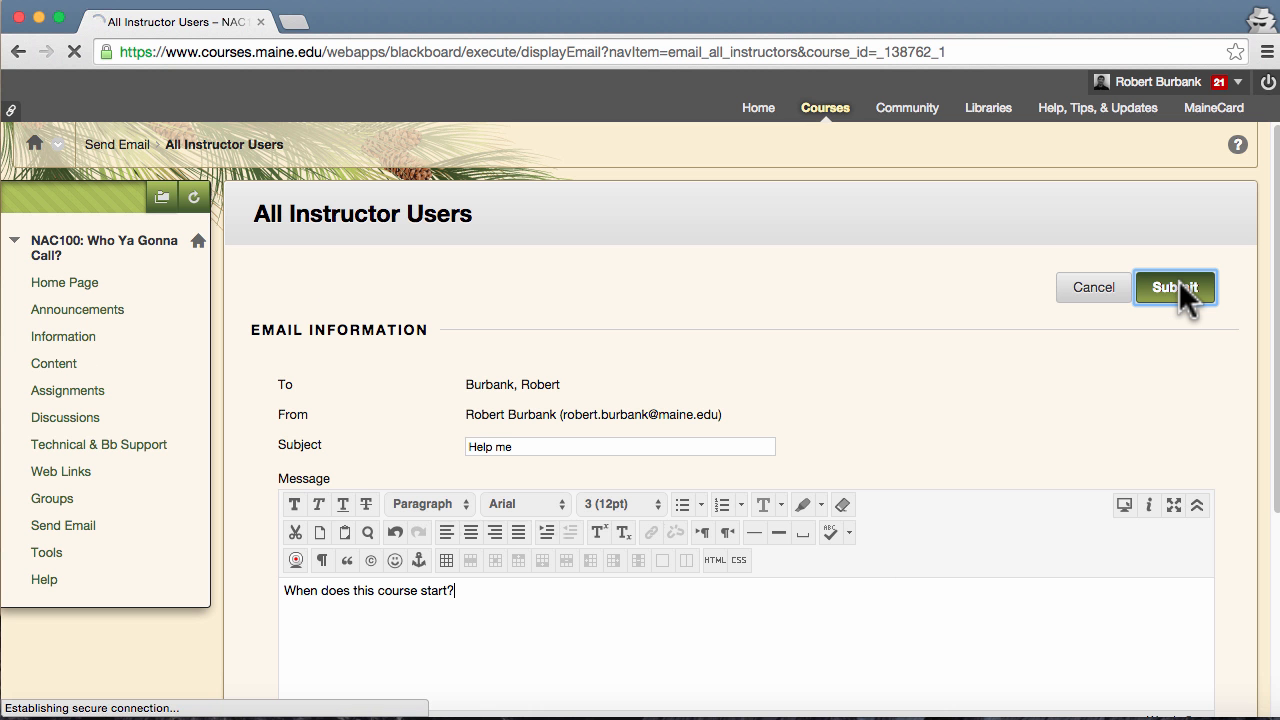
pyautogui.click(1176, 288)
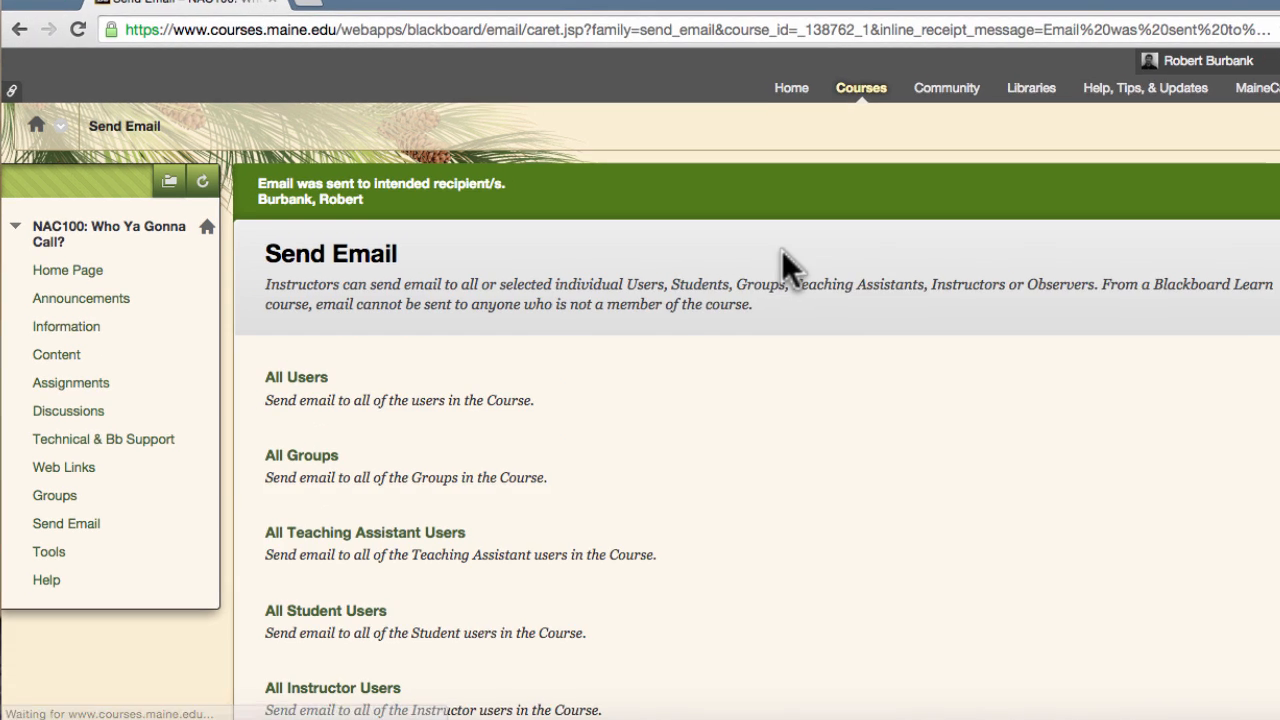
pyautogui.click(46, 580)
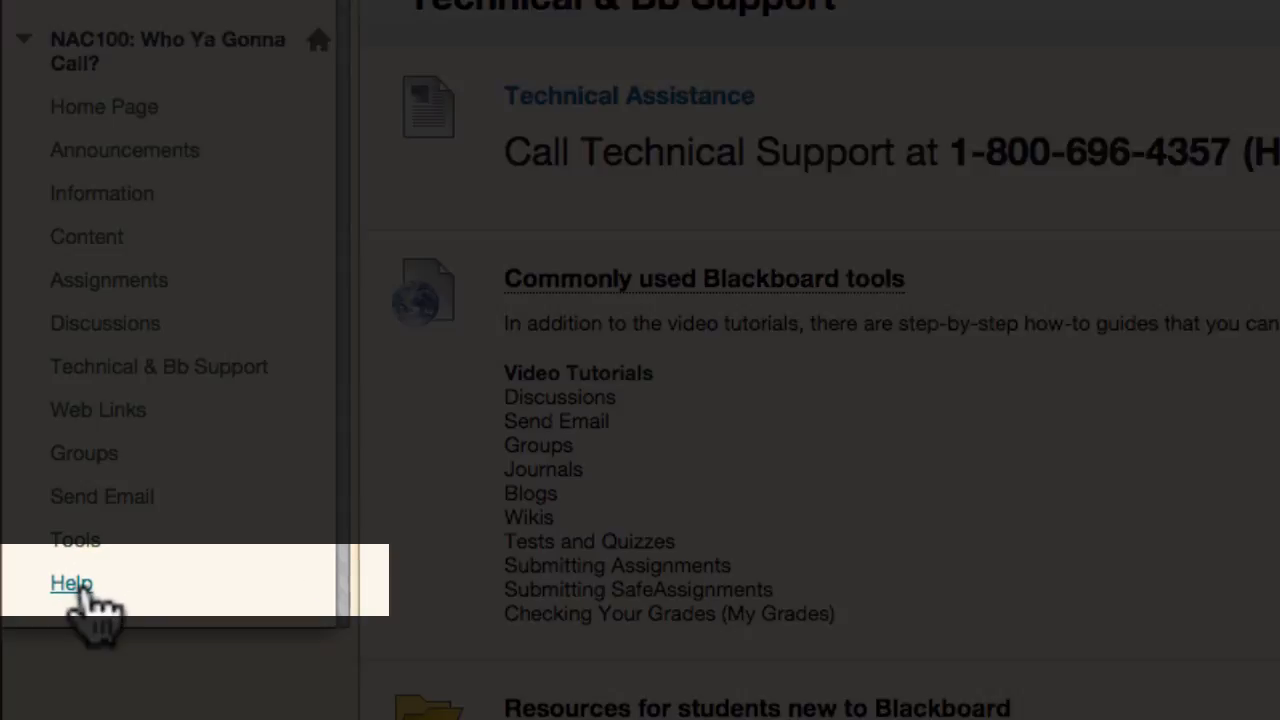
pyautogui.click(72, 582)
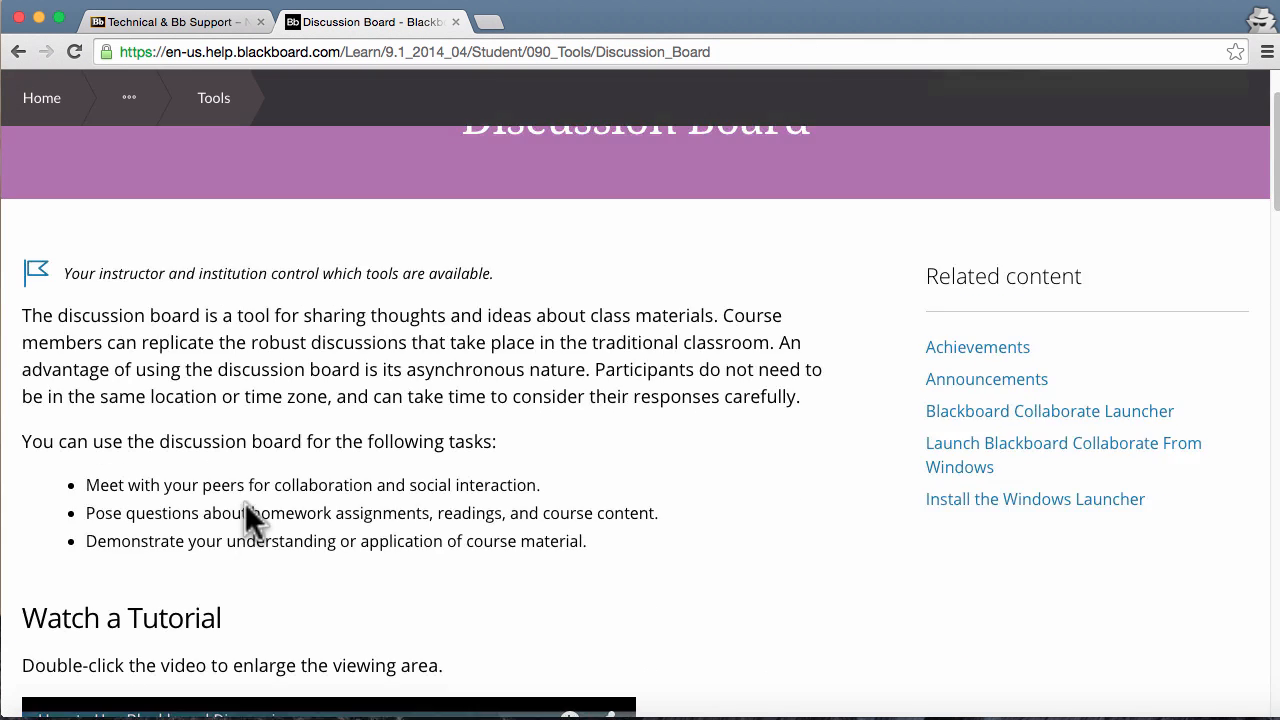
pyautogui.scroll(-3)
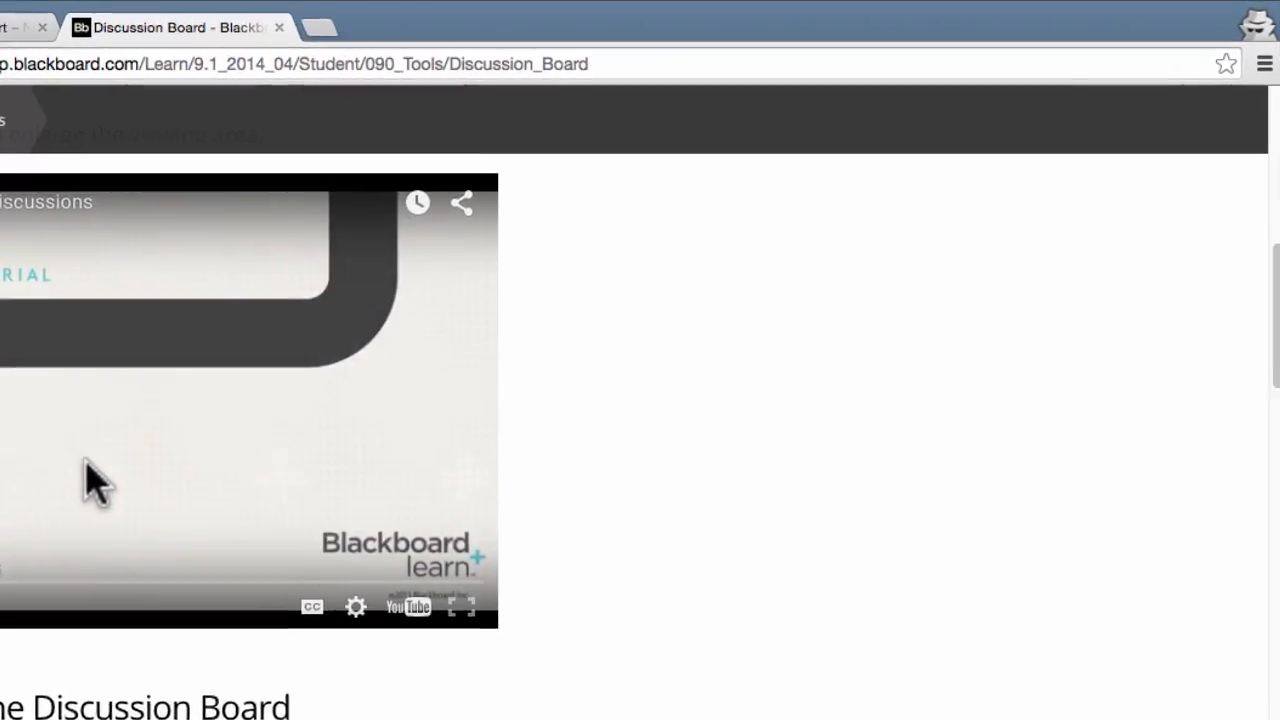
pyautogui.click(1048, 136)
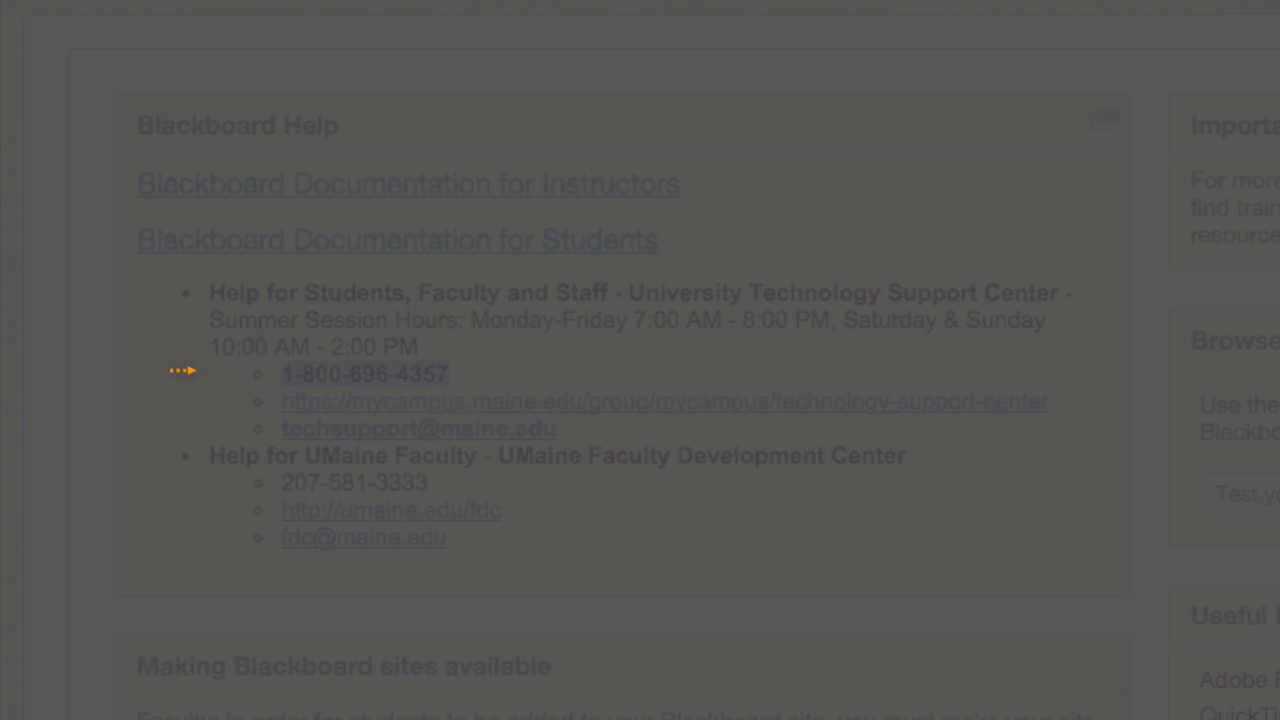
pyautogui.write('robert.burbank')
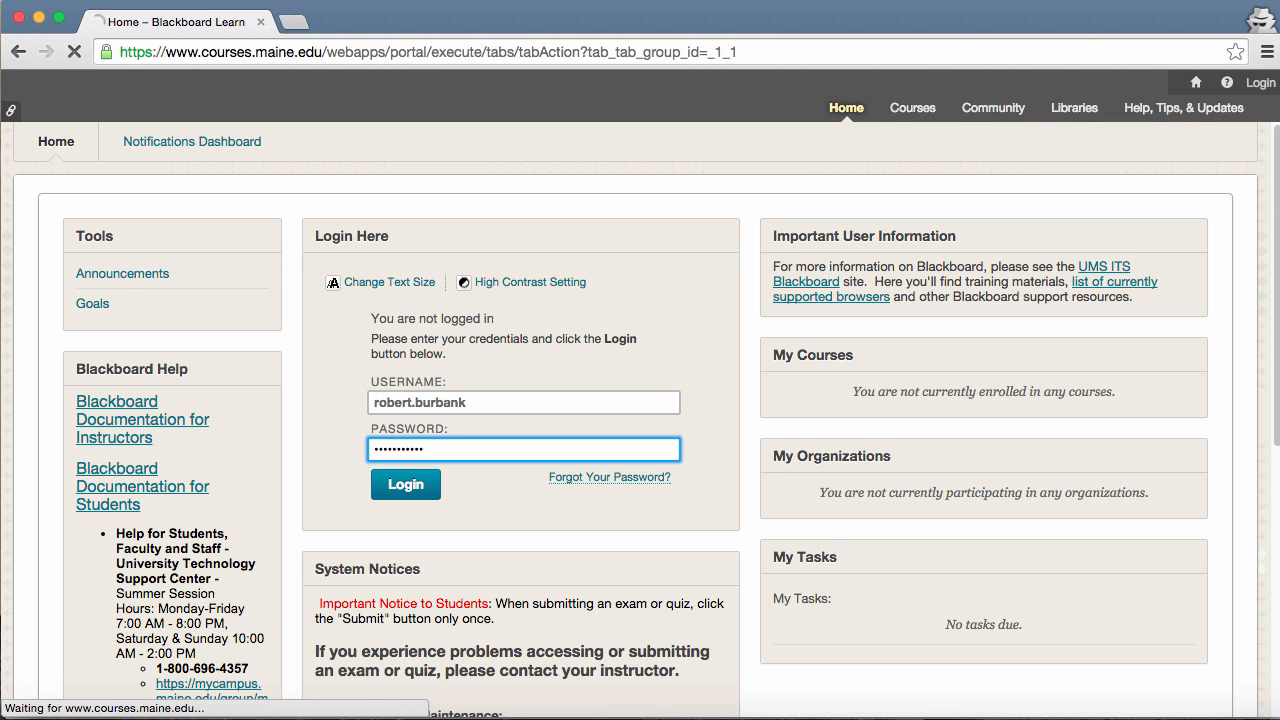
# Step: Sign in, start a new Introduce Yourselves thread with subject 'R', and bring up the insert-image window
pyautogui.click(404, 484)
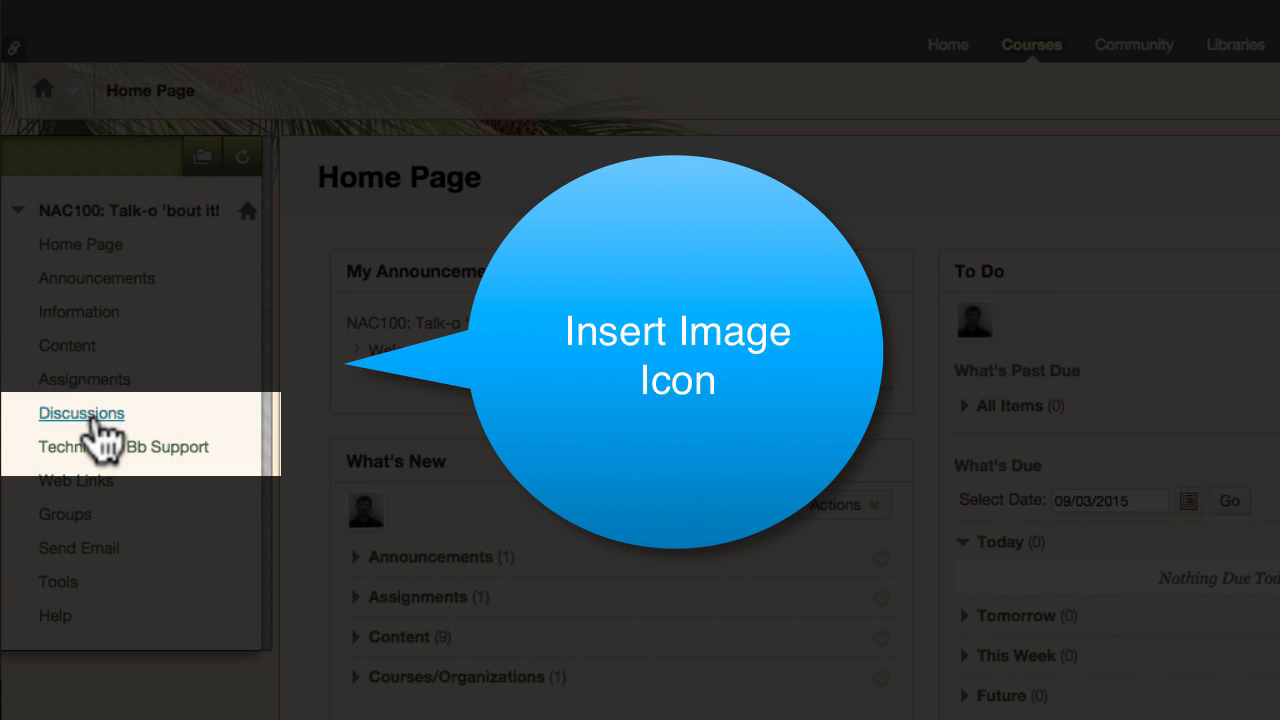
pyautogui.click(80, 412)
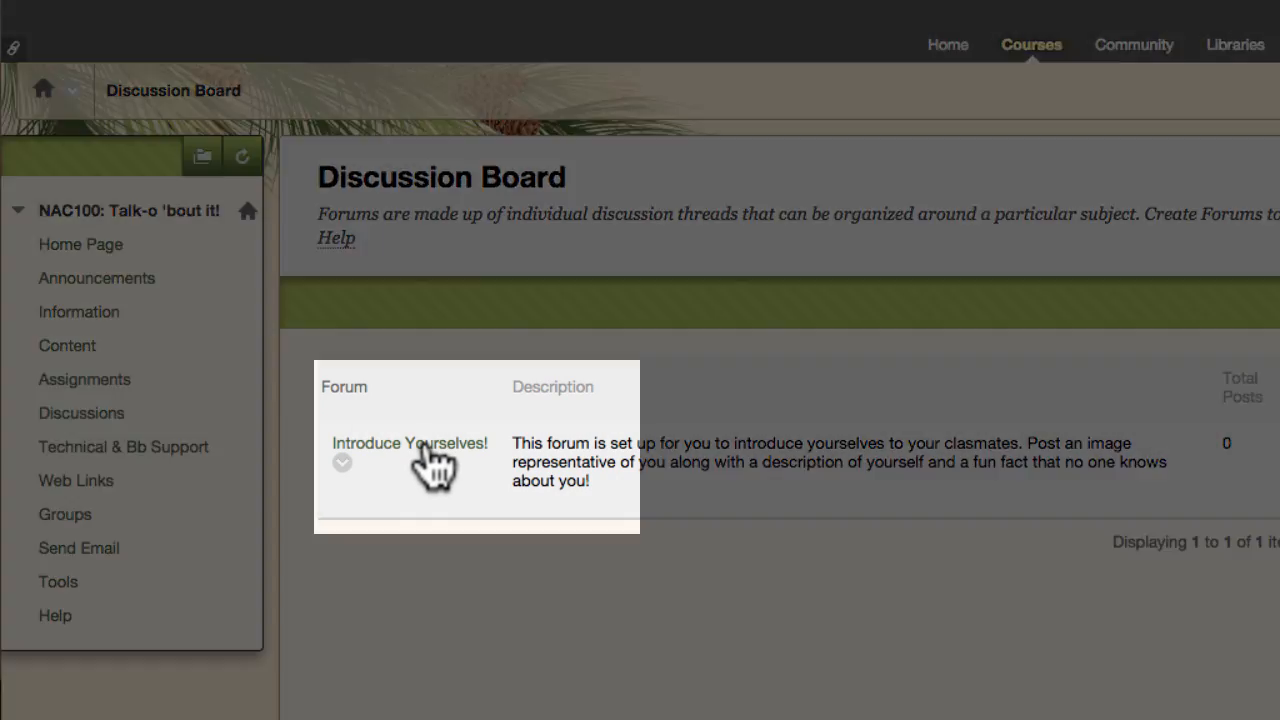
pyautogui.click(410, 444)
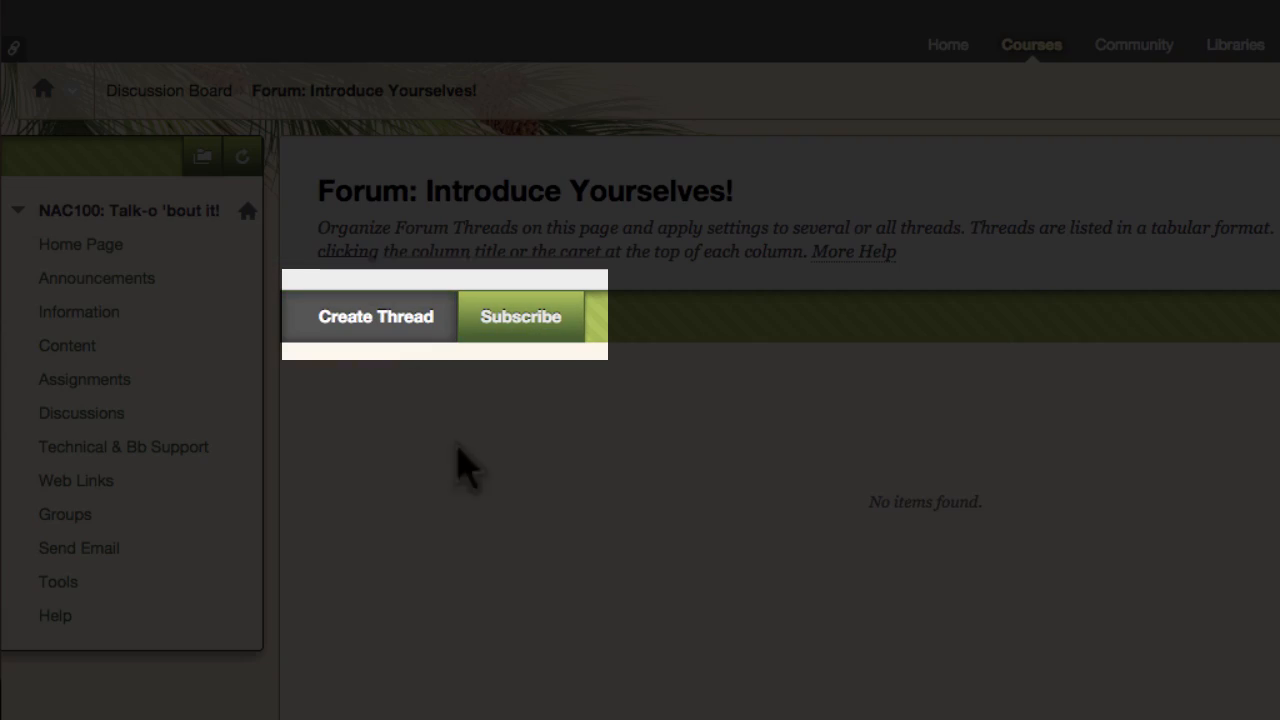
pyautogui.click(376, 316)
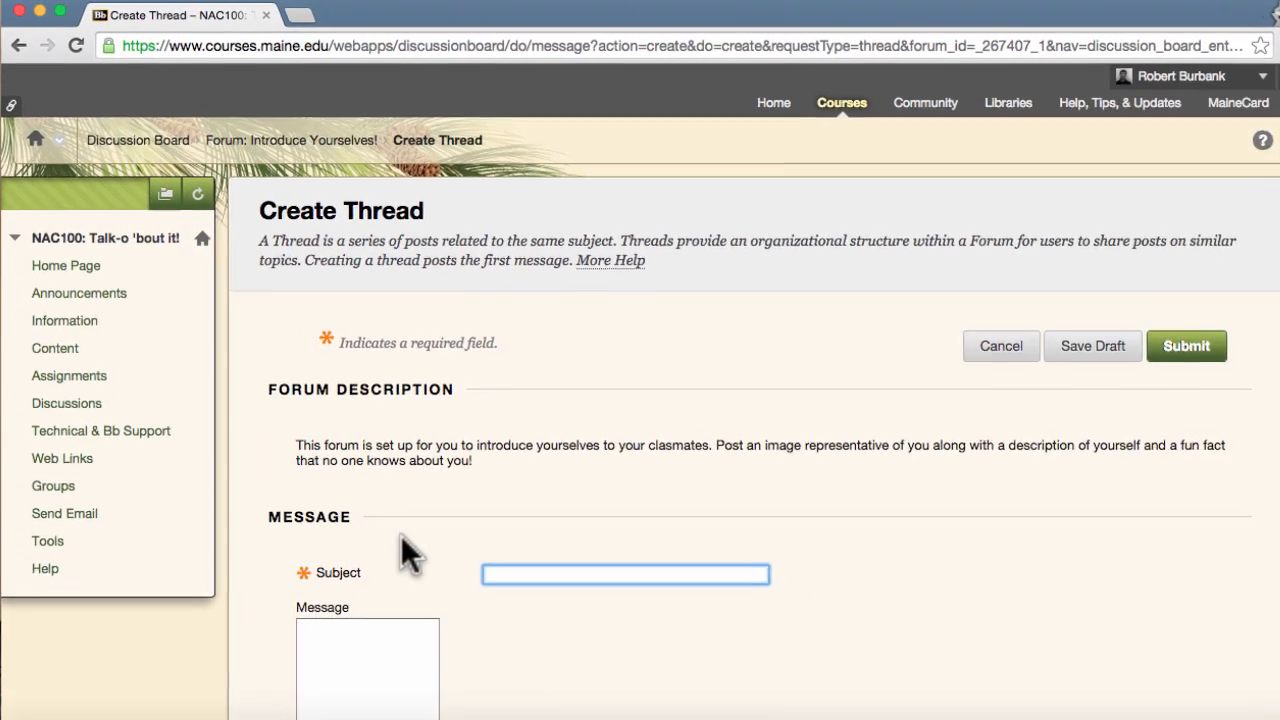
pyautogui.write('Roberto Burbanko')
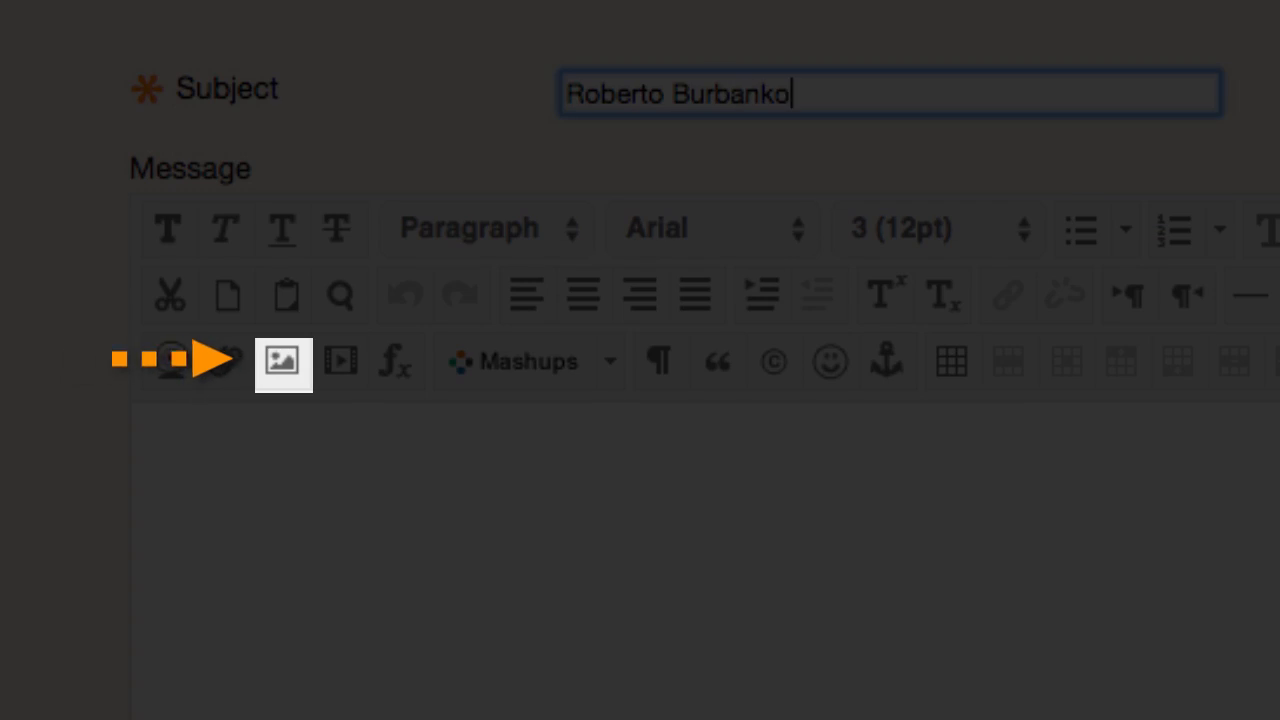
pyautogui.click(282, 360)
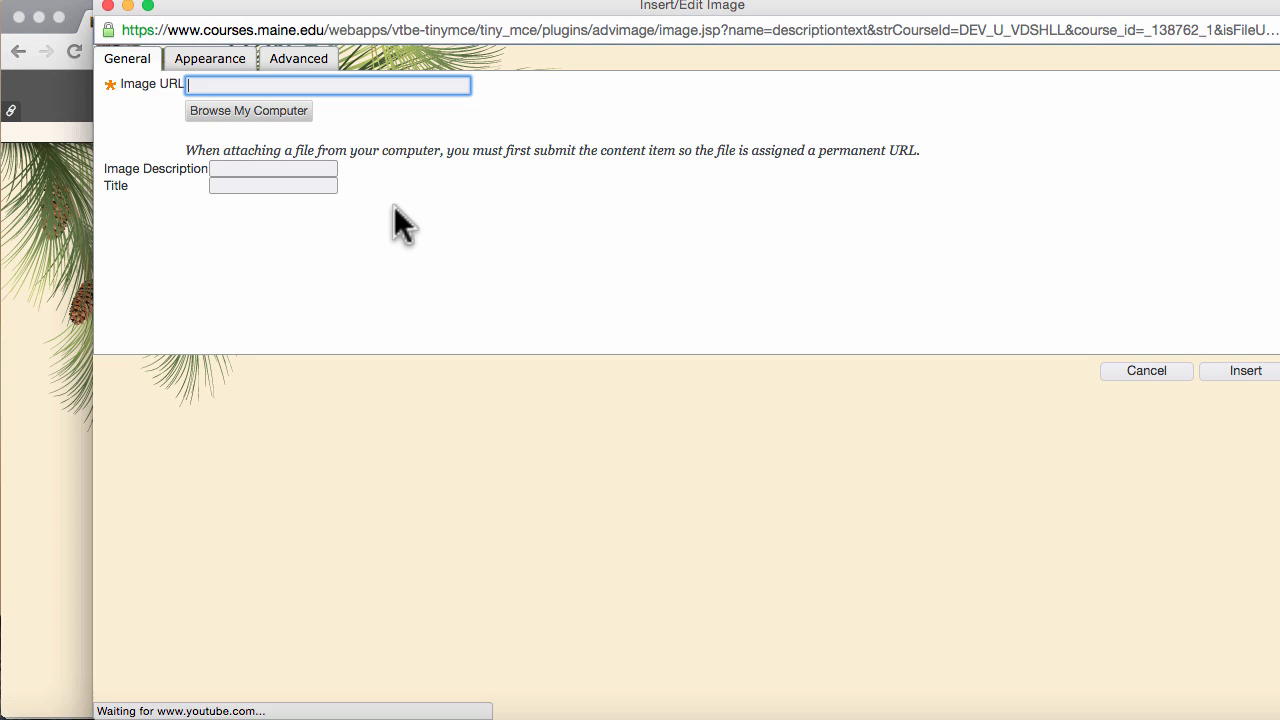
# Step: Attach tacos-on-a-white-plate.jpg from the computer and insert it into the message
pyautogui.click(248, 110)
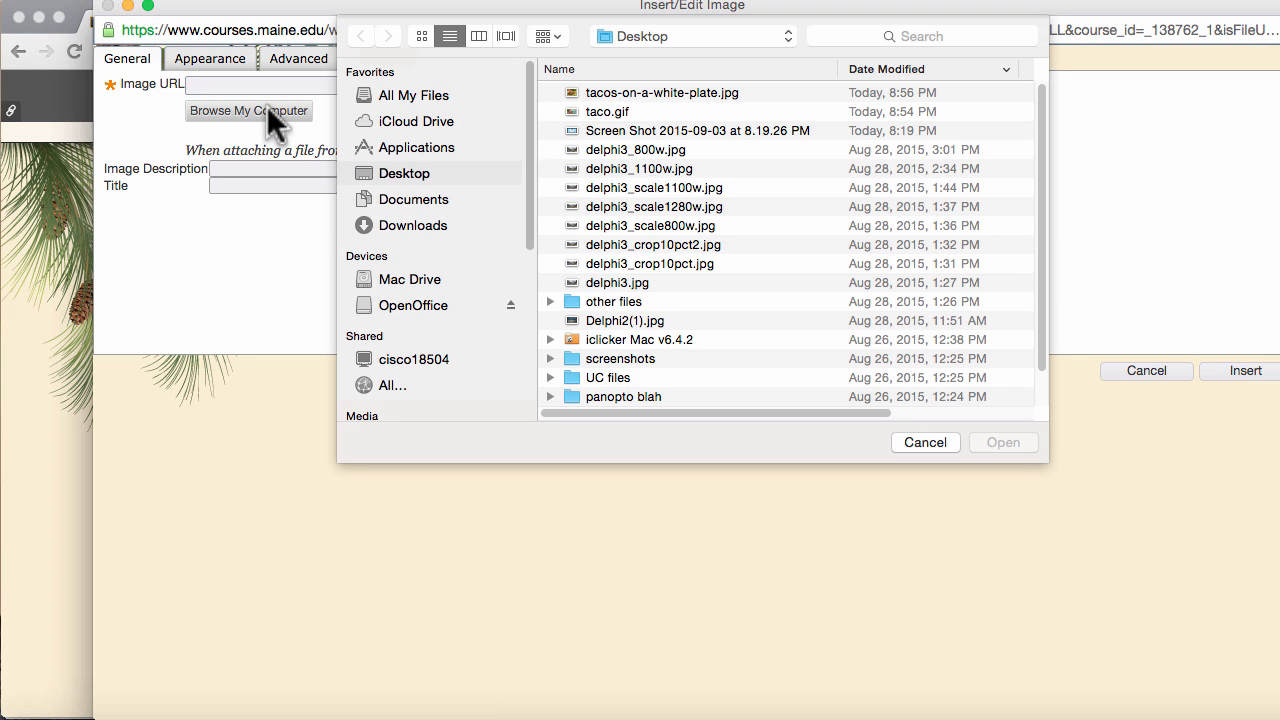
pyautogui.click(662, 92)
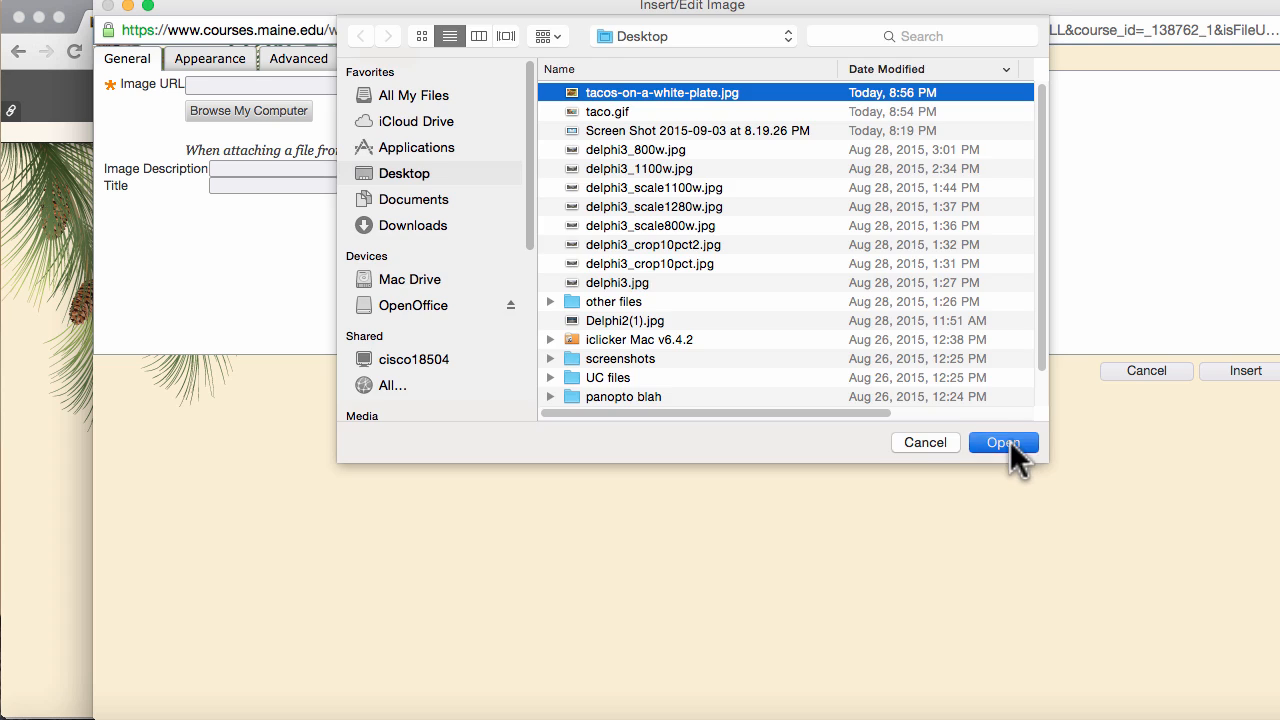
pyautogui.click(1002, 442)
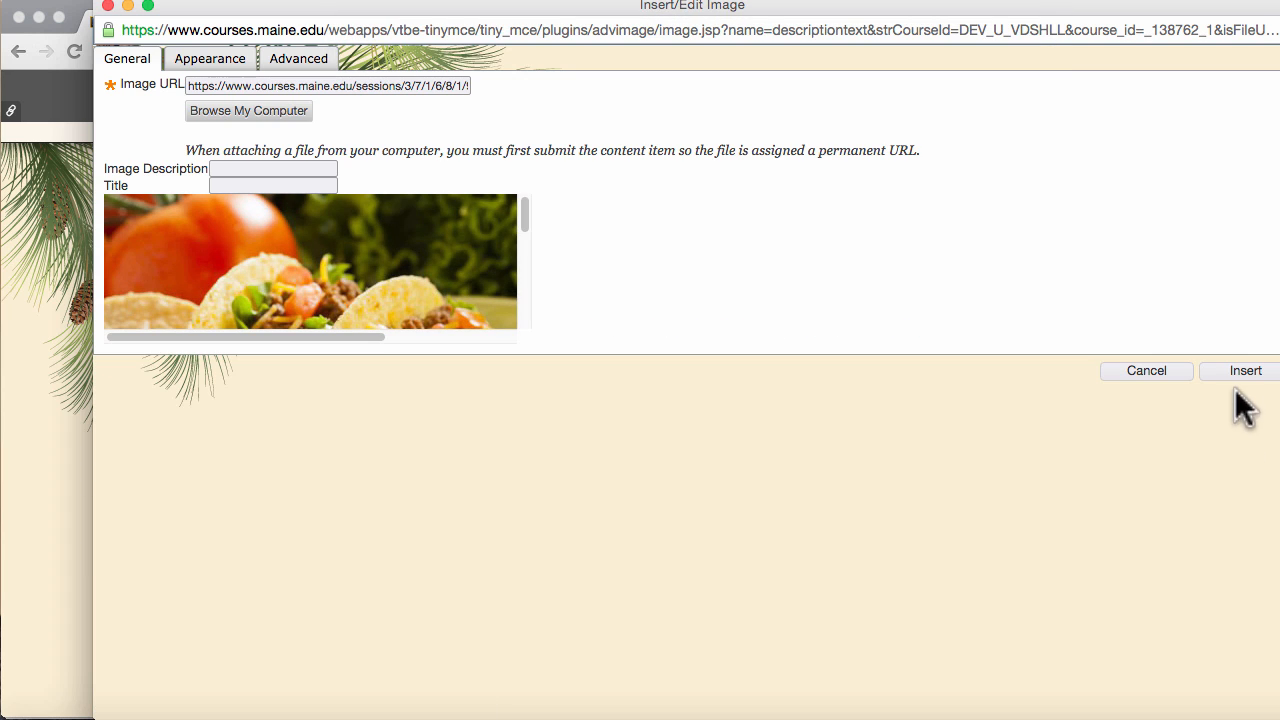
pyautogui.click(1244, 370)
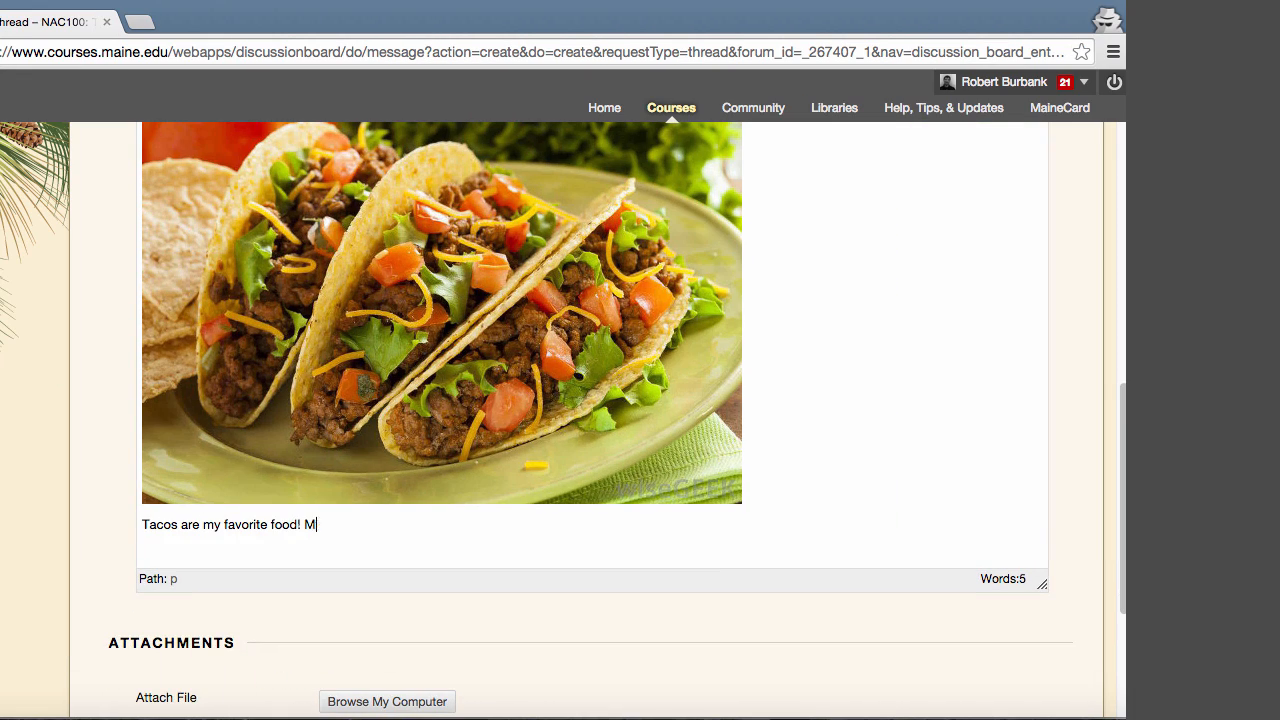
# Step: Write the 'my name is Robbie' introduction message and submit the thread
pyautogui.write('y name is Robbie and I am a magician!')
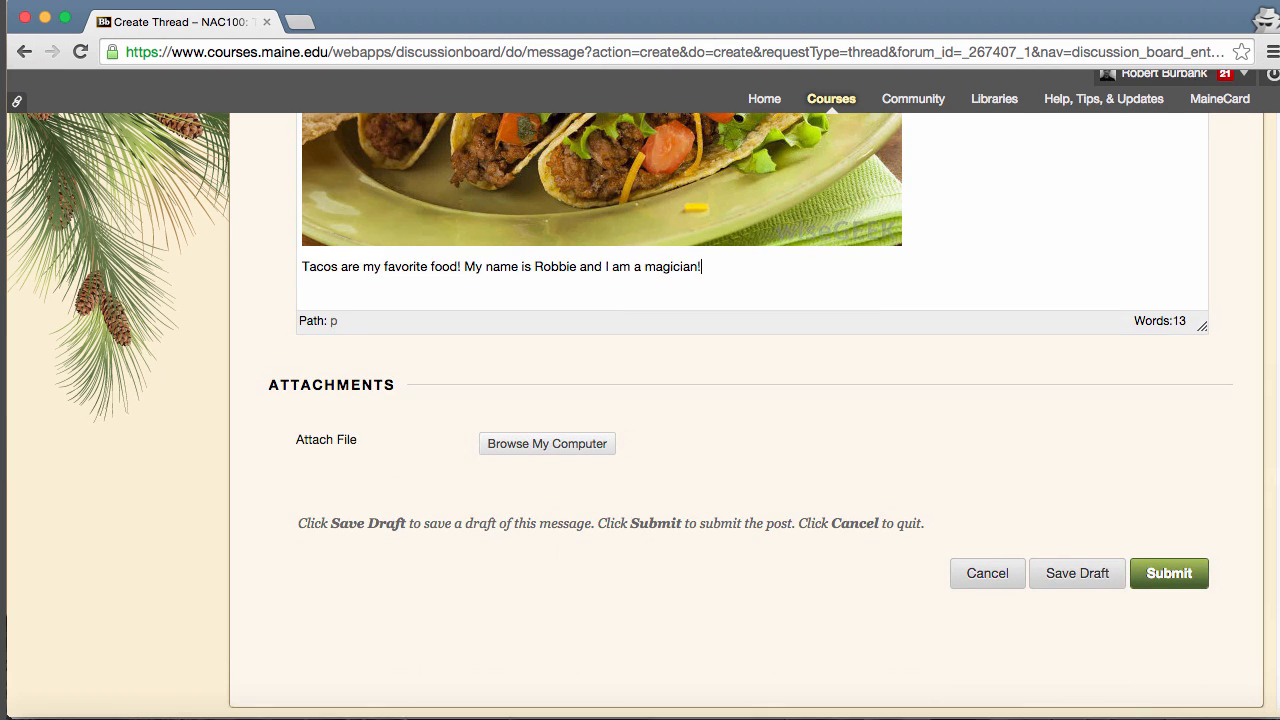
pyautogui.click(1168, 572)
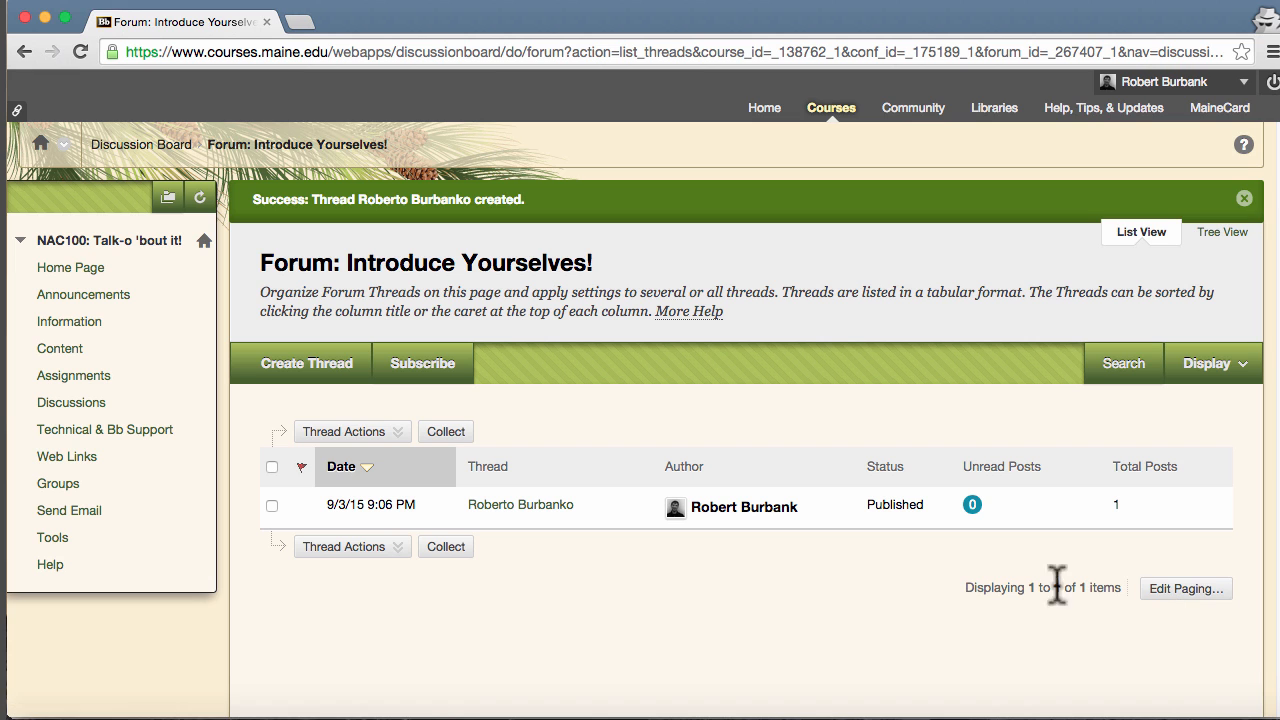
pyautogui.click(520, 504)
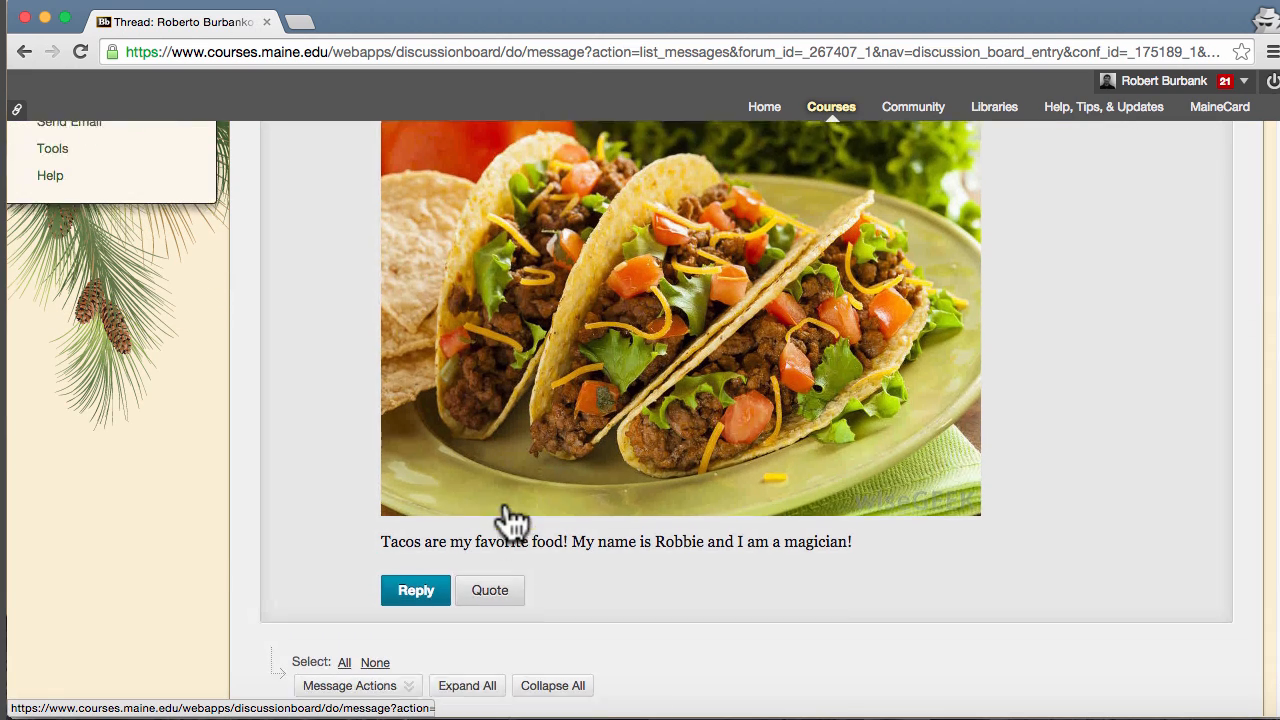
pyautogui.click(416, 590)
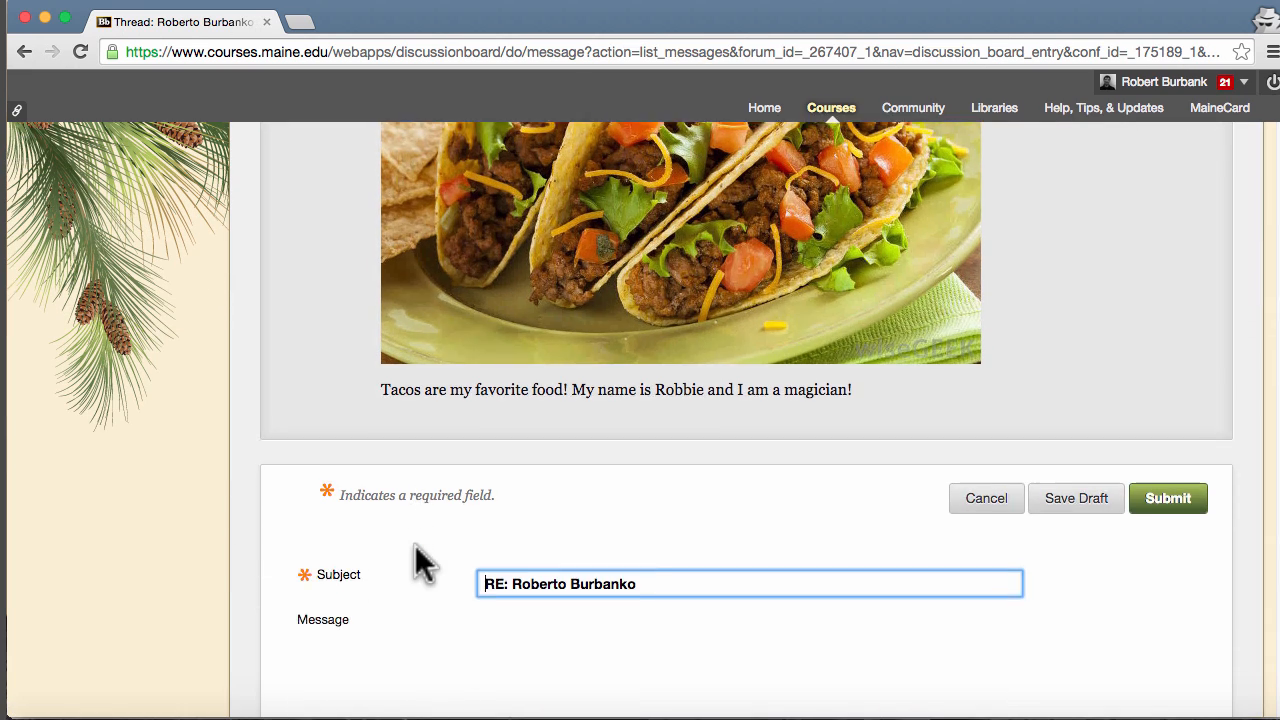
pyautogui.write('Nice to m')
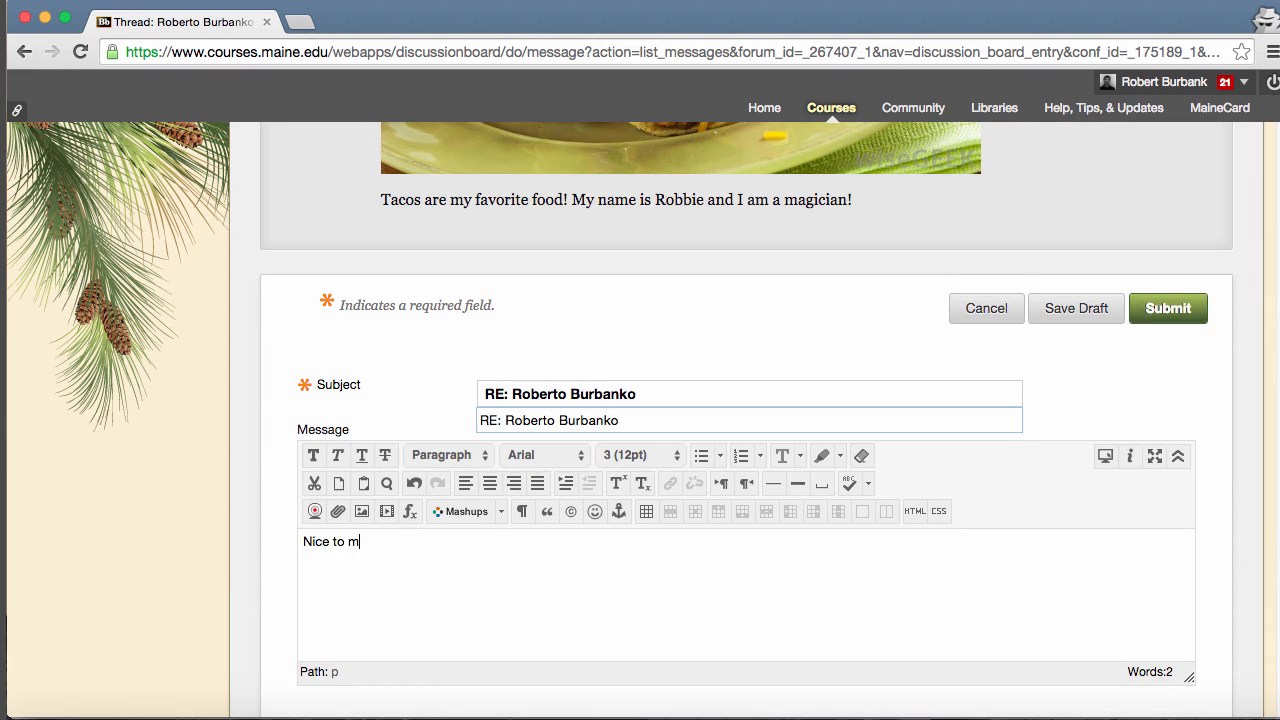
pyautogui.write('eet you!')
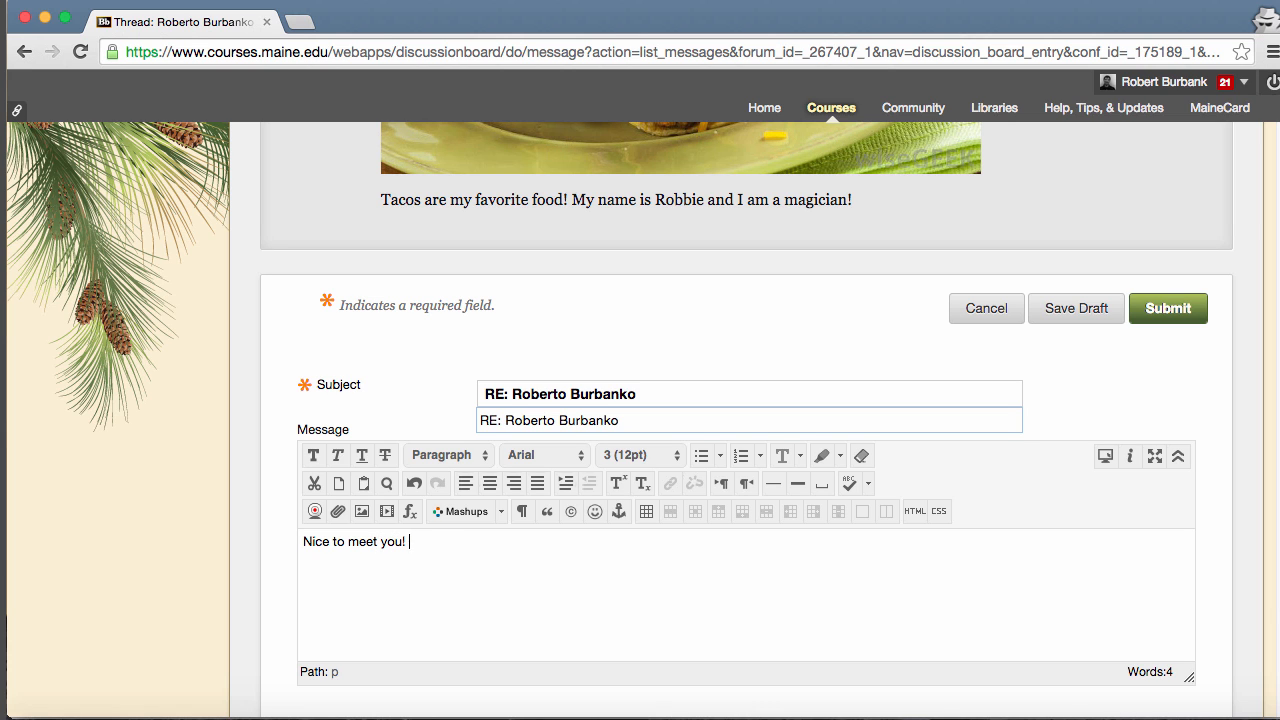
pyautogui.write('I like tacos too')
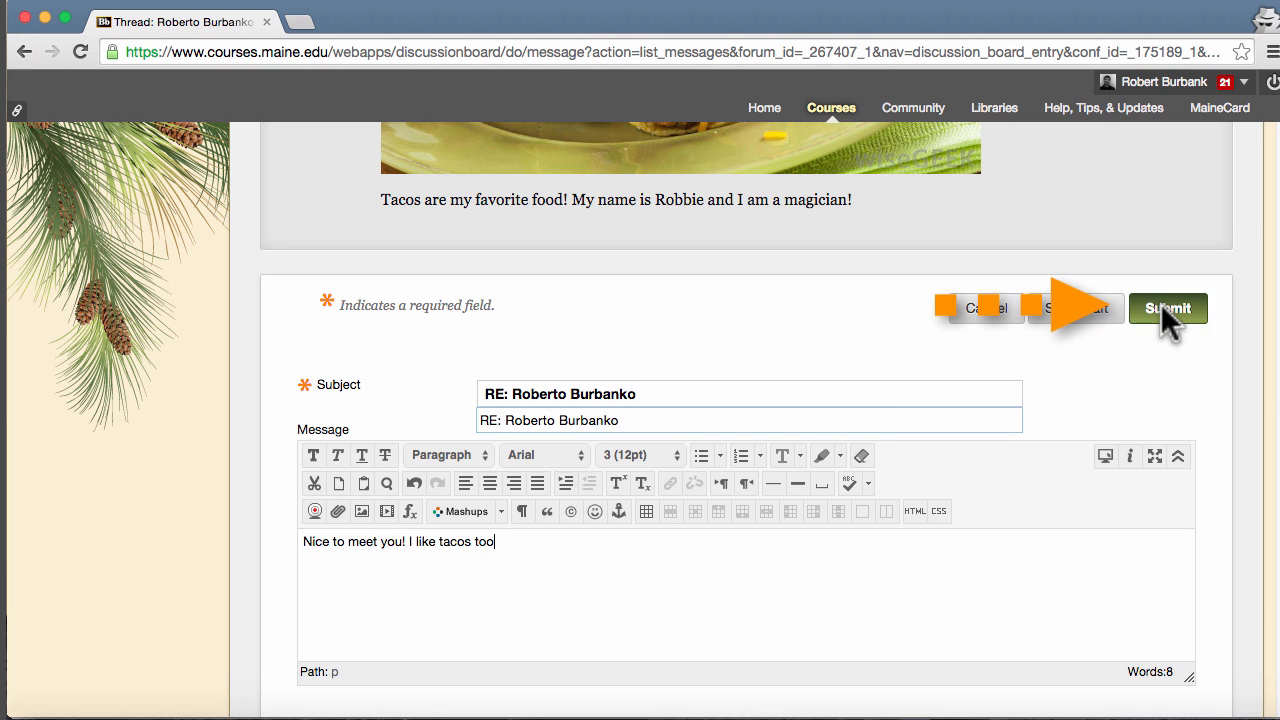
pyautogui.click(1168, 308)
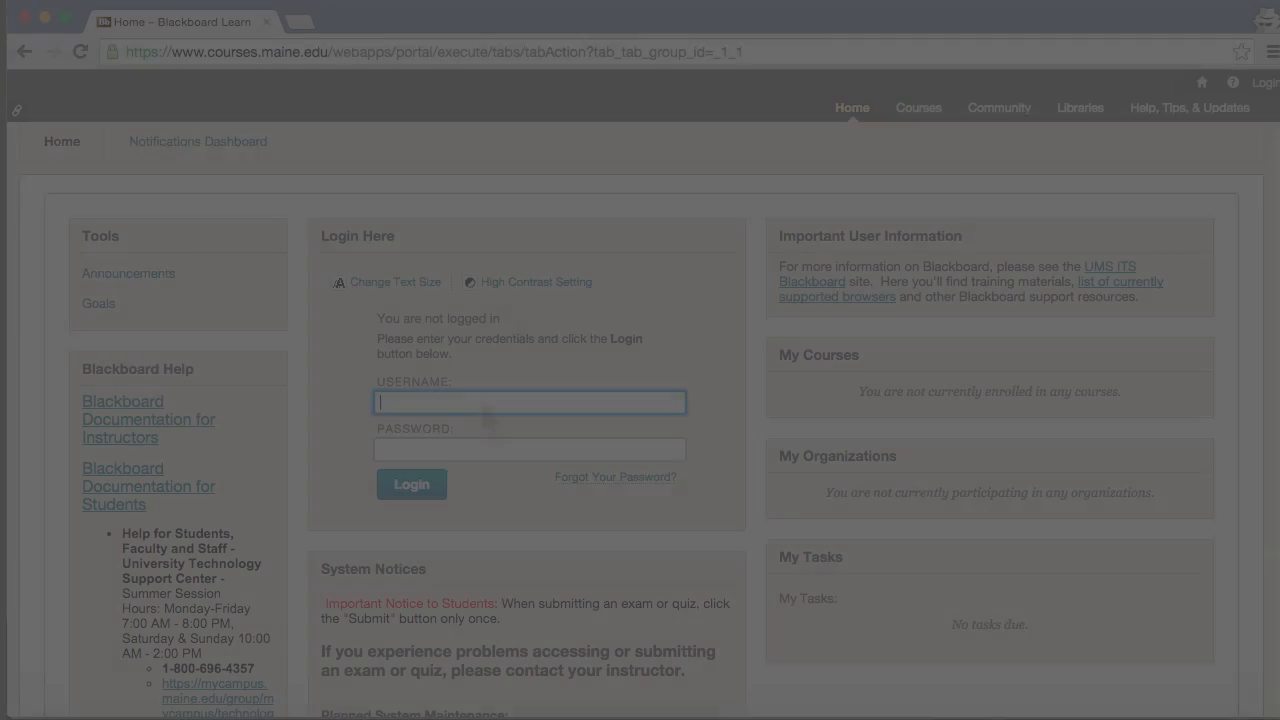
pyautogui.write('robert.burbank')
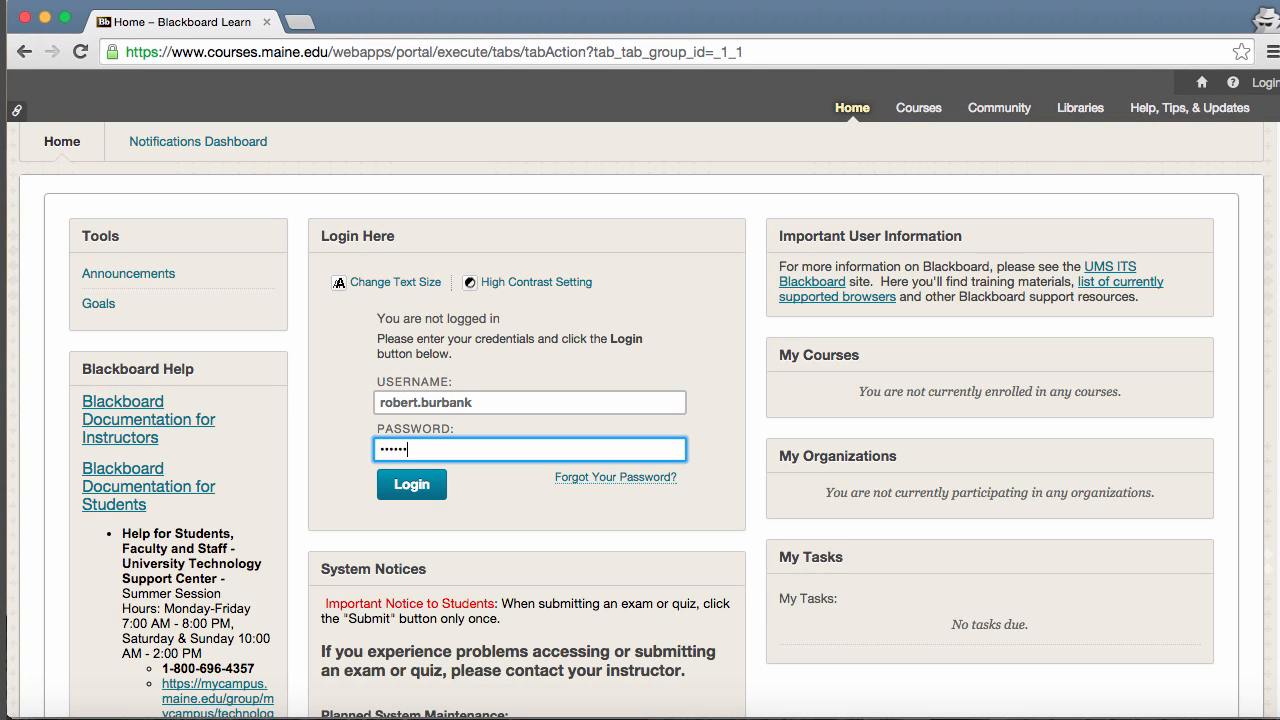
pyautogui.click(412, 484)
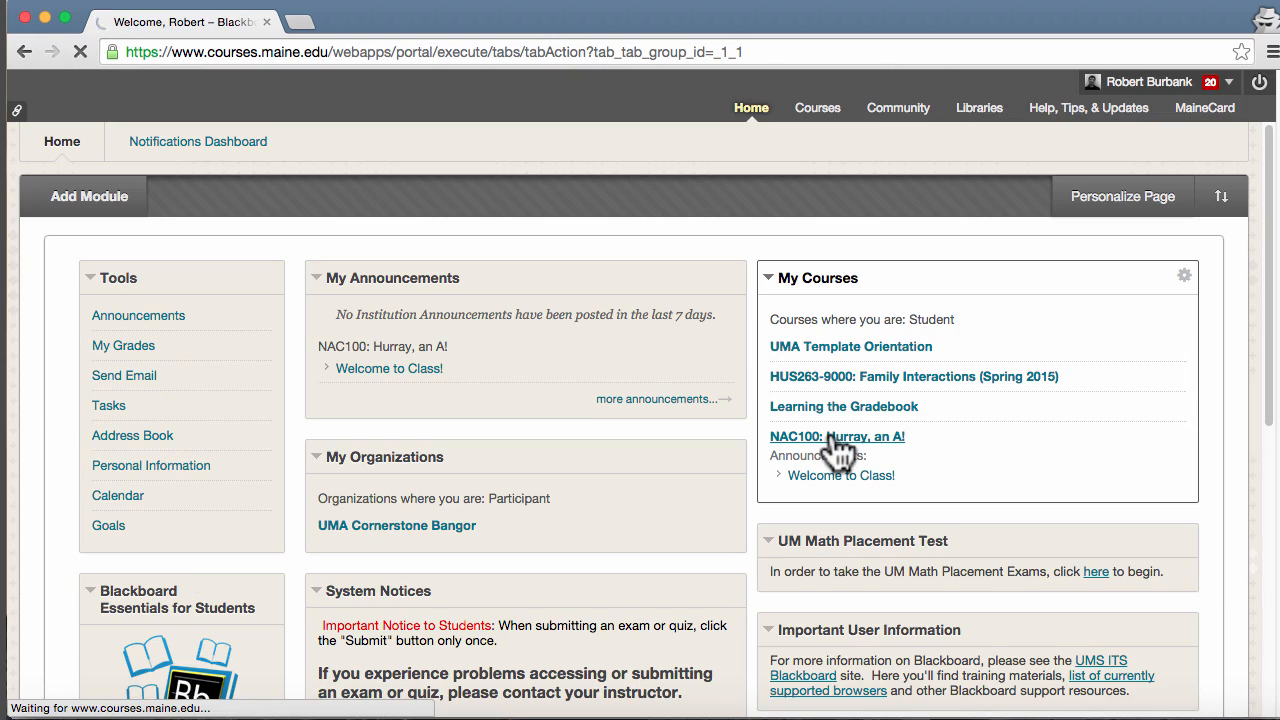
pyautogui.click(836, 436)
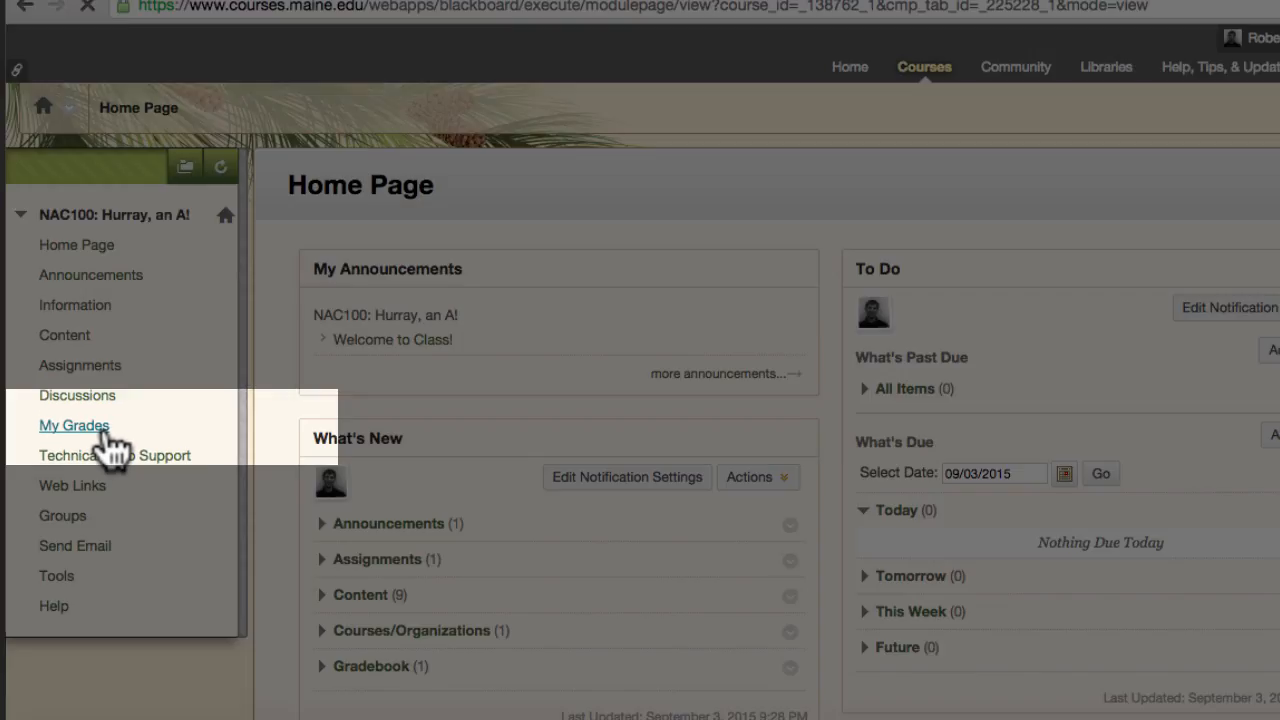
# Step: Review My Grades (45/50) with the instructor's feedback, then bring up the Courses menu
pyautogui.click(74, 424)
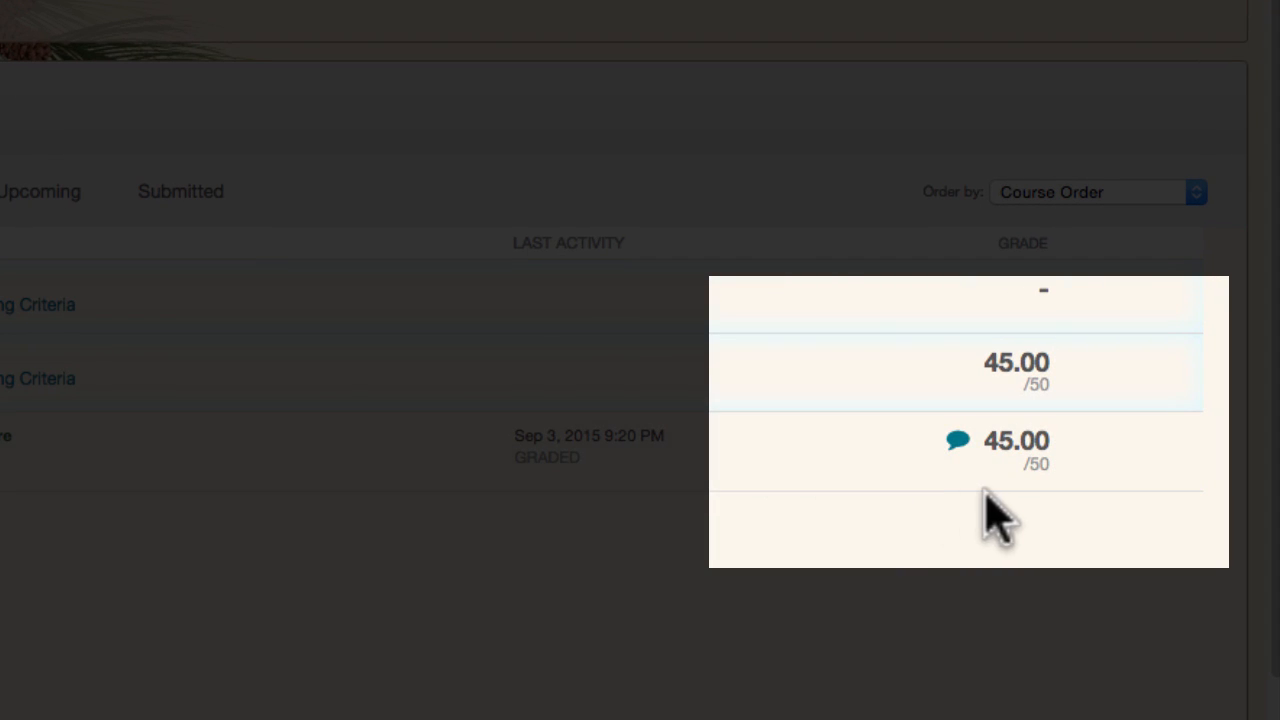
pyautogui.click(956, 440)
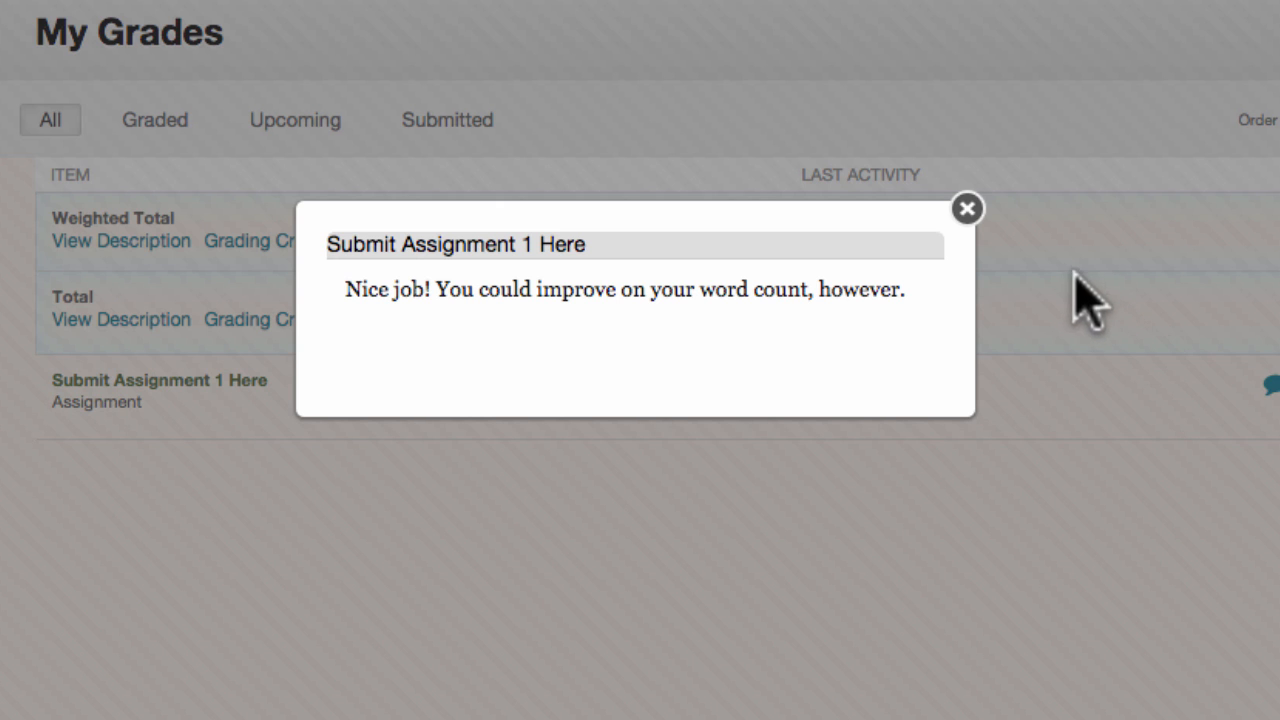
pyautogui.moveTo(960, 236)
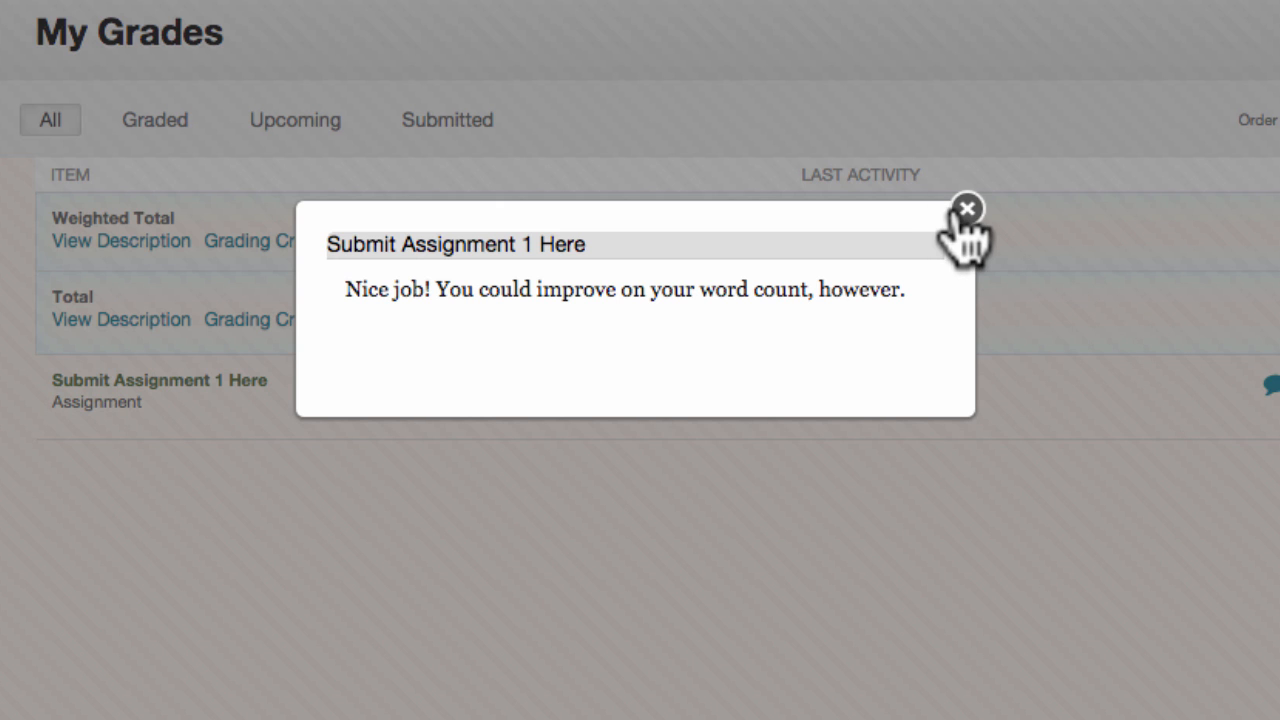
pyautogui.click(966, 208)
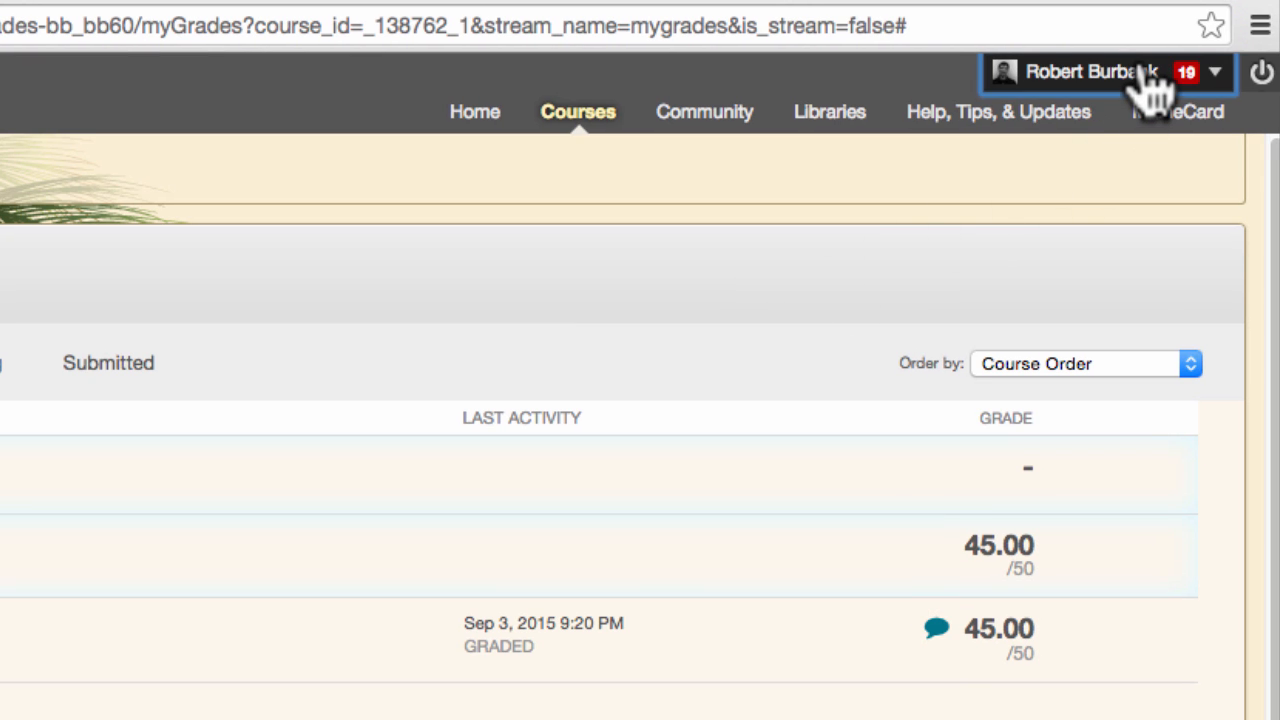
pyautogui.click(576, 112)
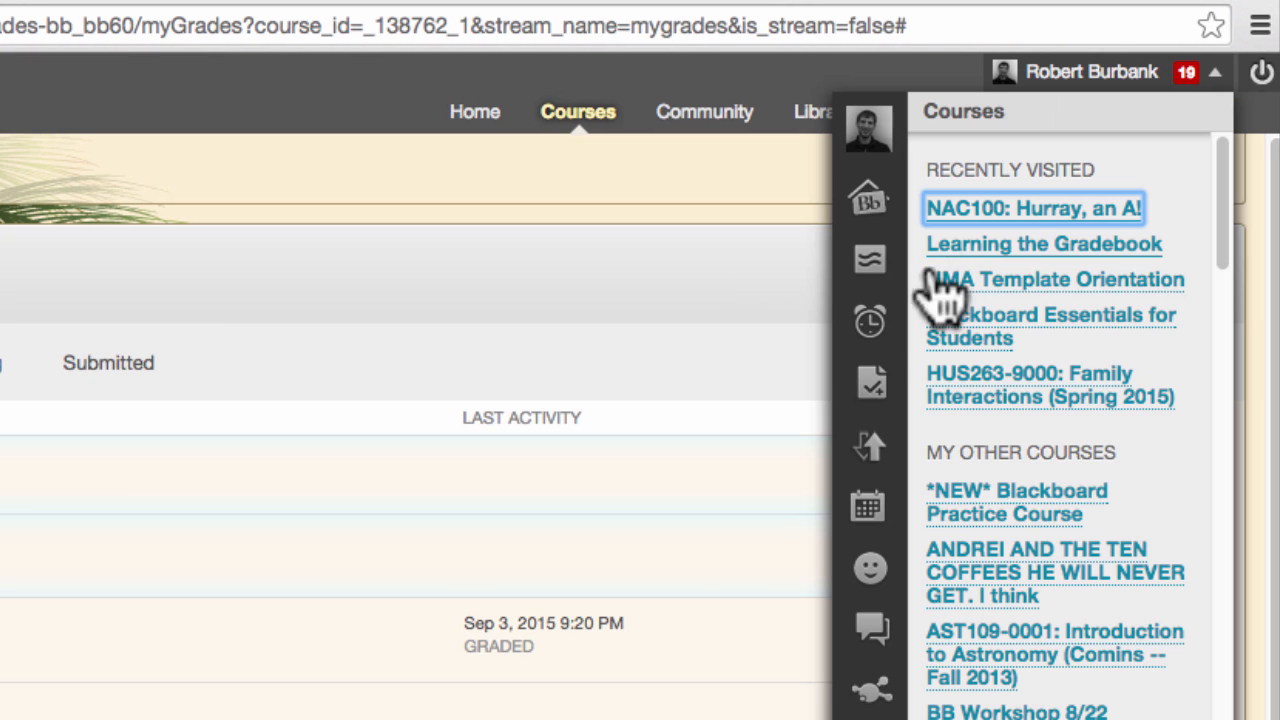